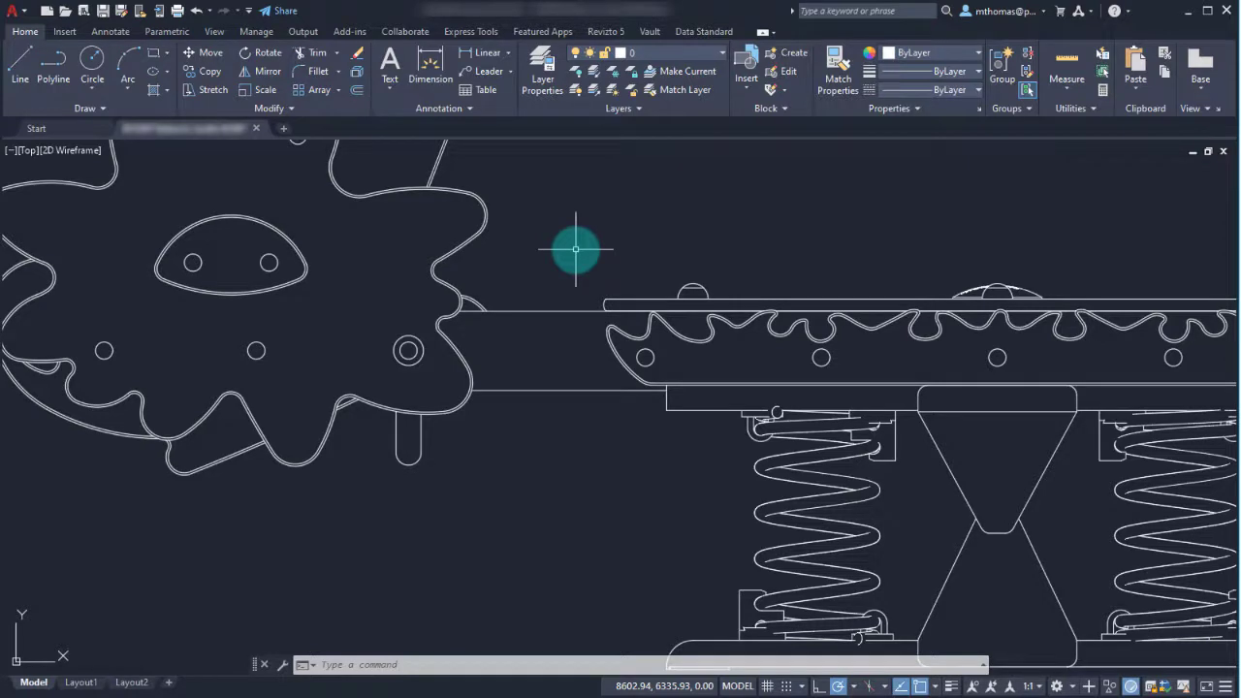
- Start the Create Block command from the Insert ribbon to open Block Definition
click(64, 31)
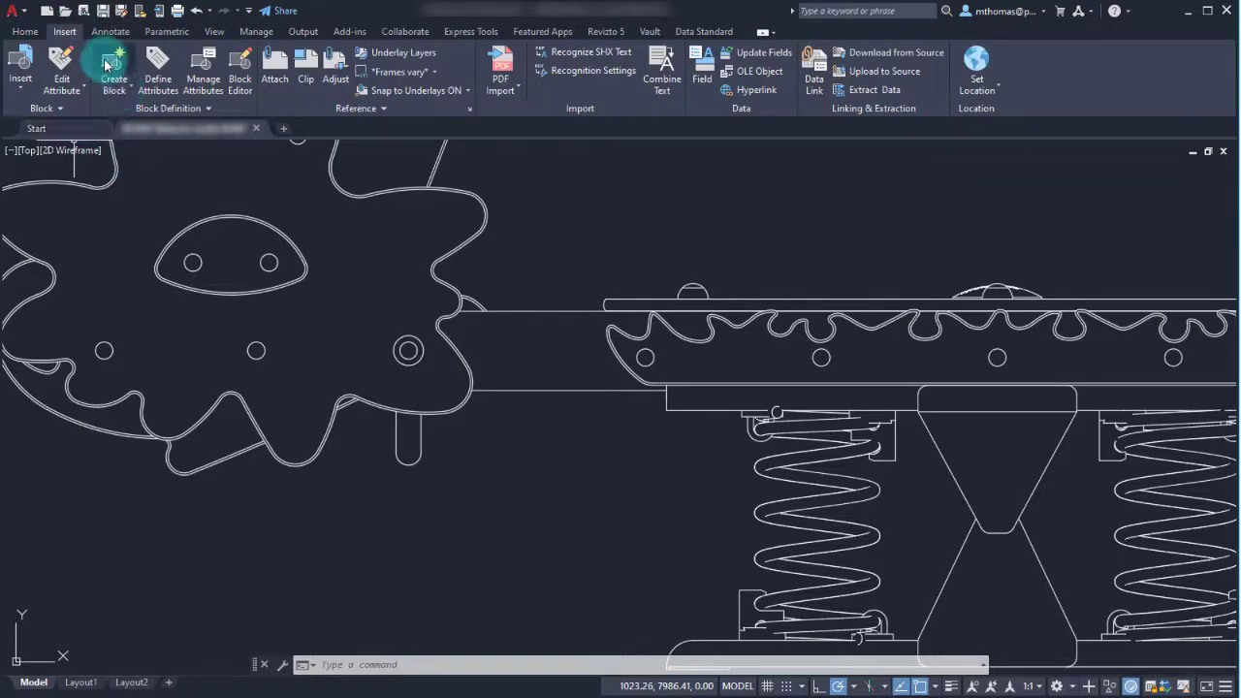
click(113, 69)
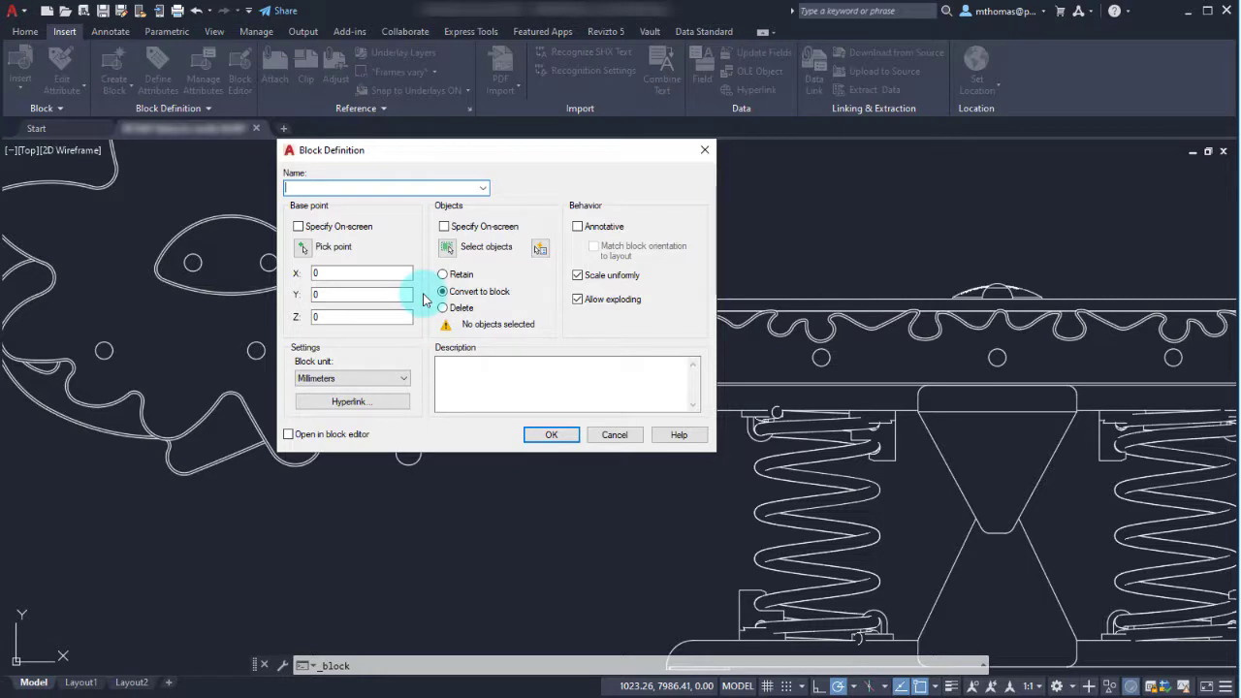
- Name the block CAP, pick the hole centre as base point, and select its circles
text(CAP)
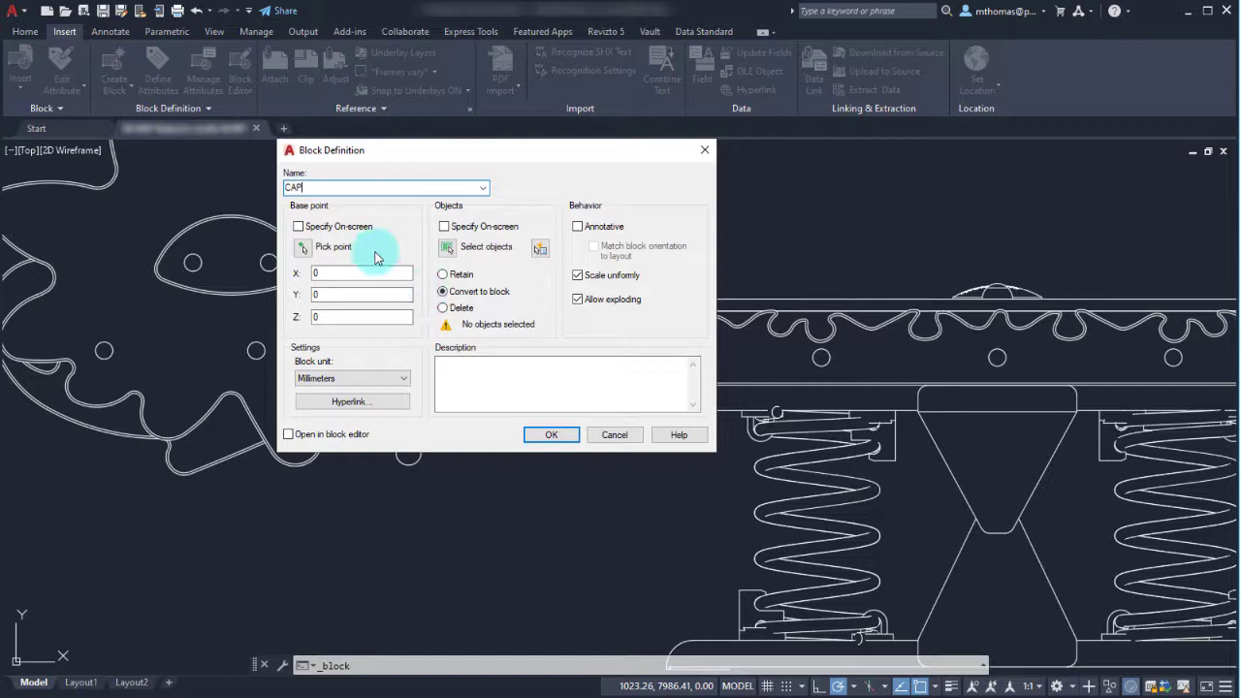
click(334, 247)
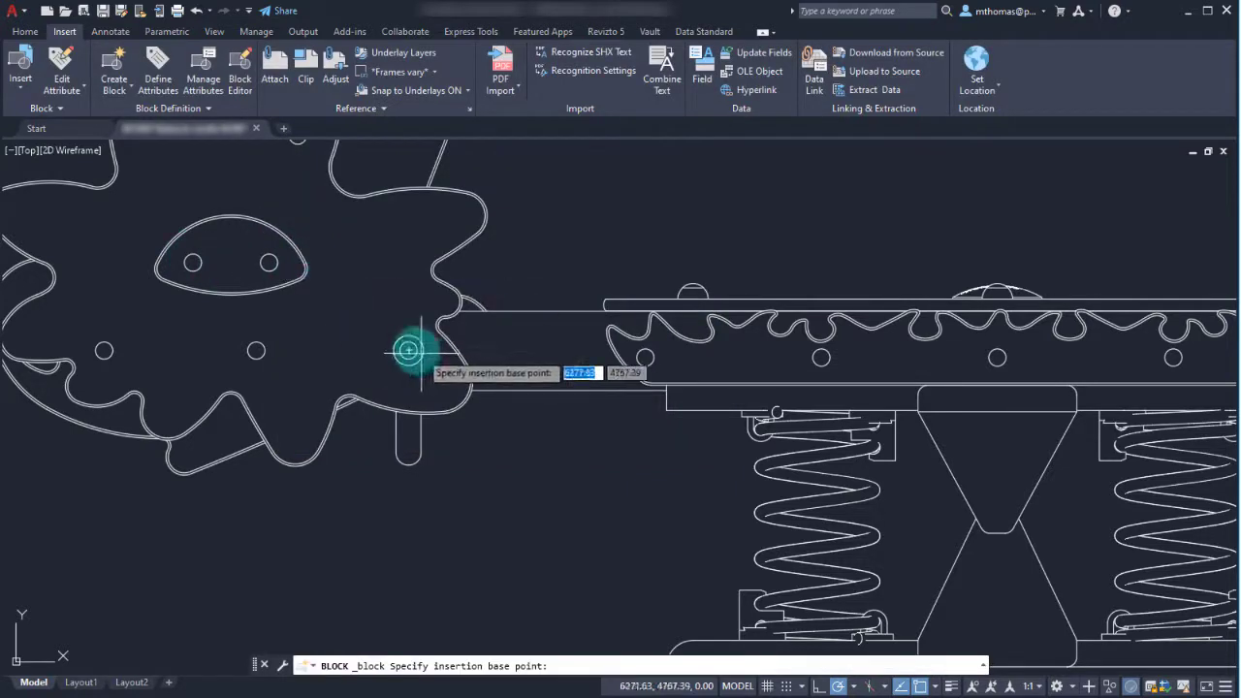
click(407, 351)
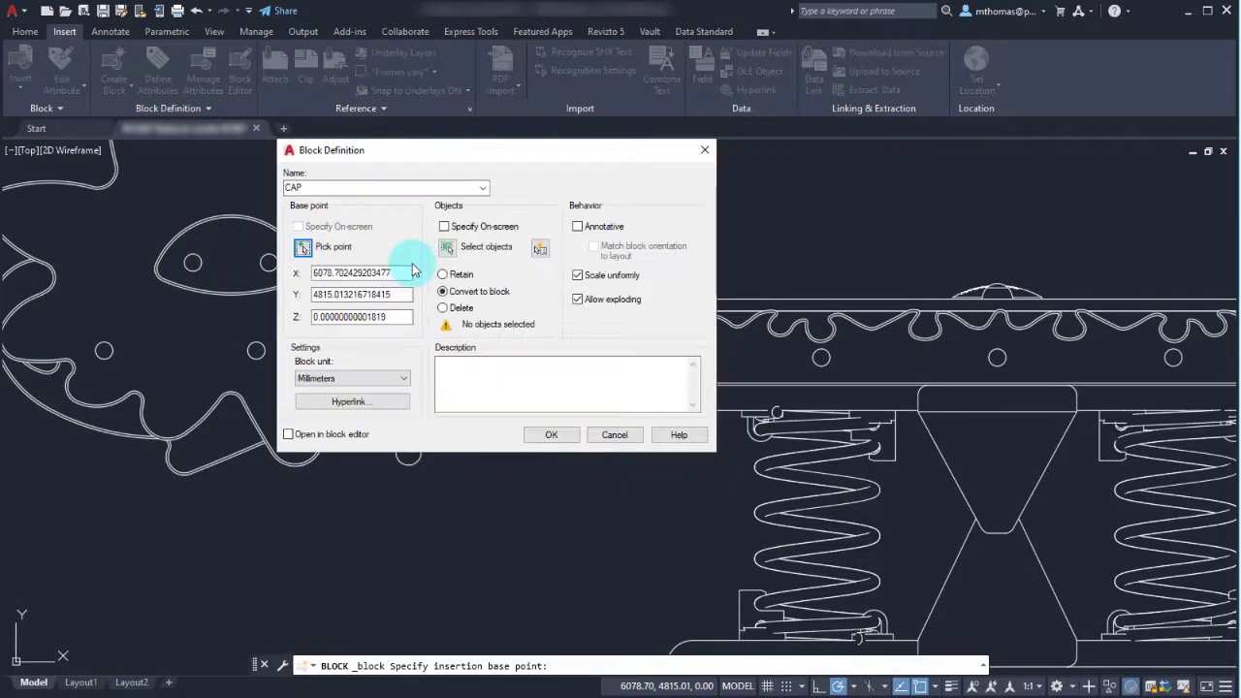
click(447, 246)
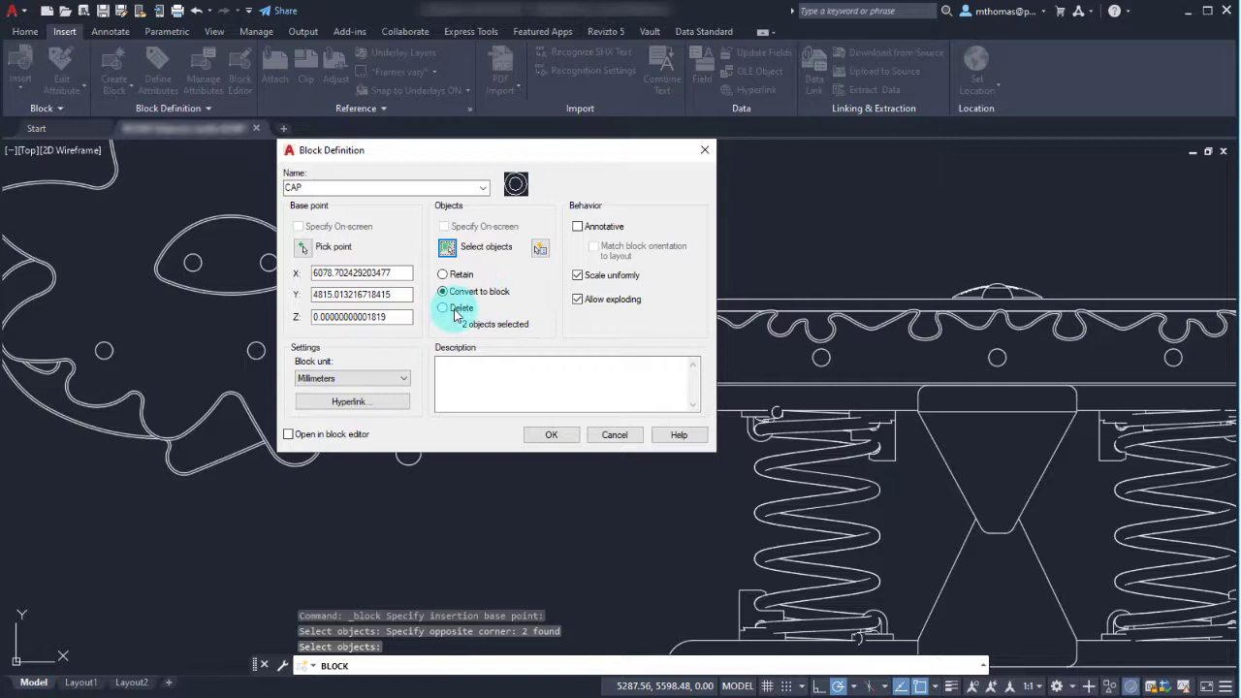
mouse_move(442, 306)
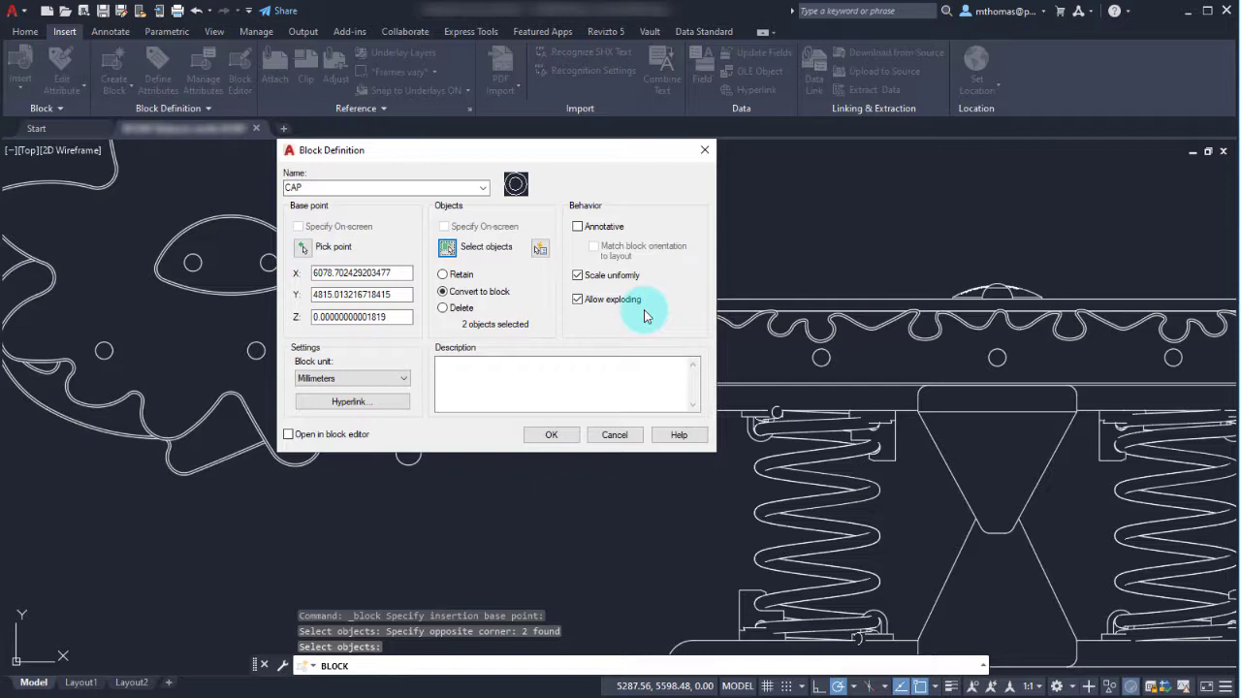
mouse_move(613, 320)
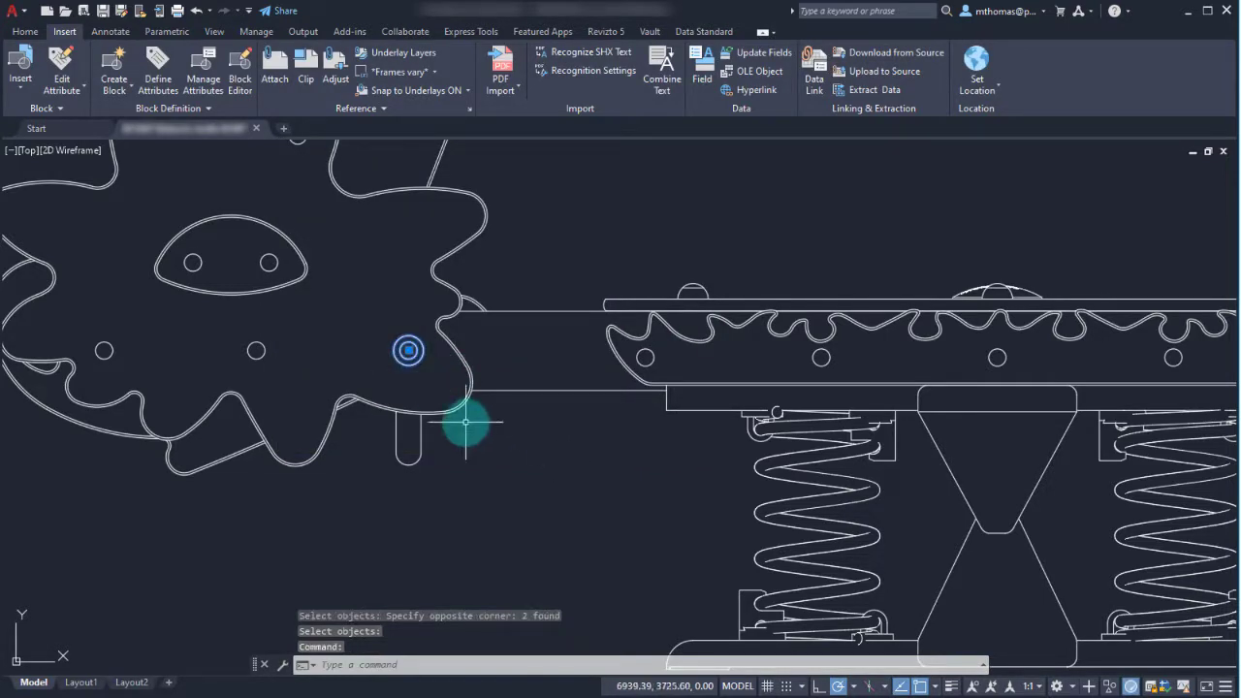
- Open the CAP block in the Block Editor via its shortcut menu
right_click(466, 423)
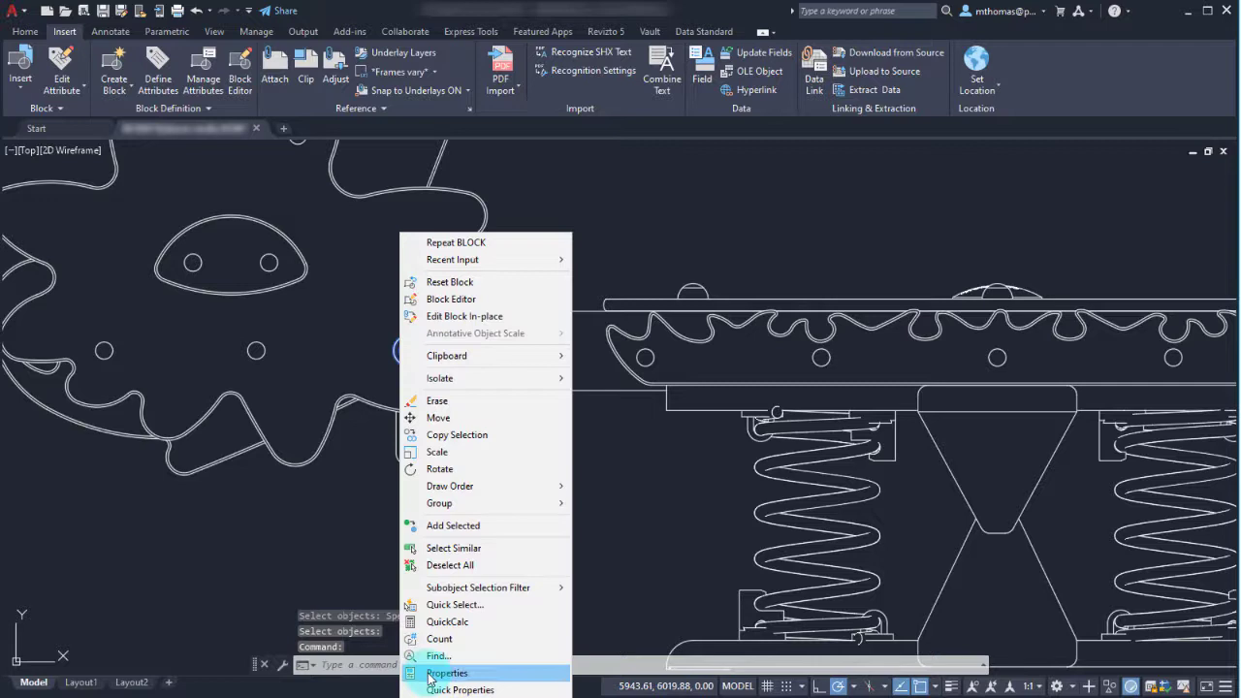
click(446, 673)
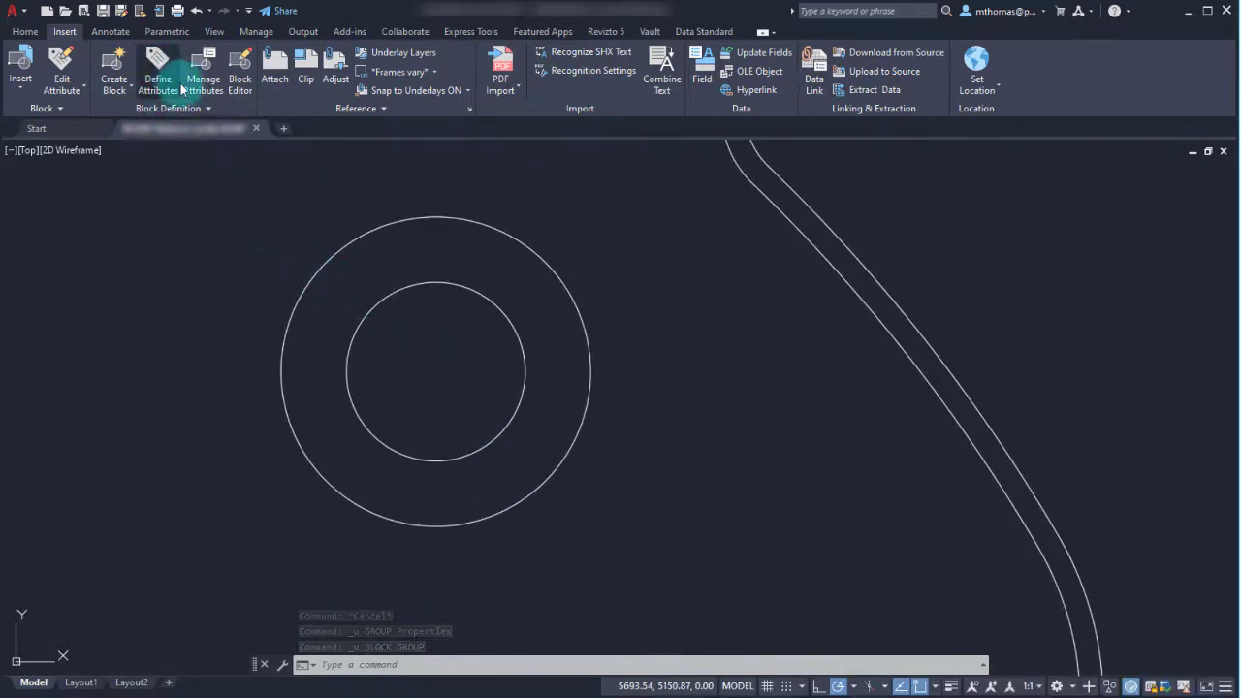
- Define attribute TYPE, prompt CAP TYPE?, default STANDARD, Middle justification, at the circles' centre
click(157, 74)
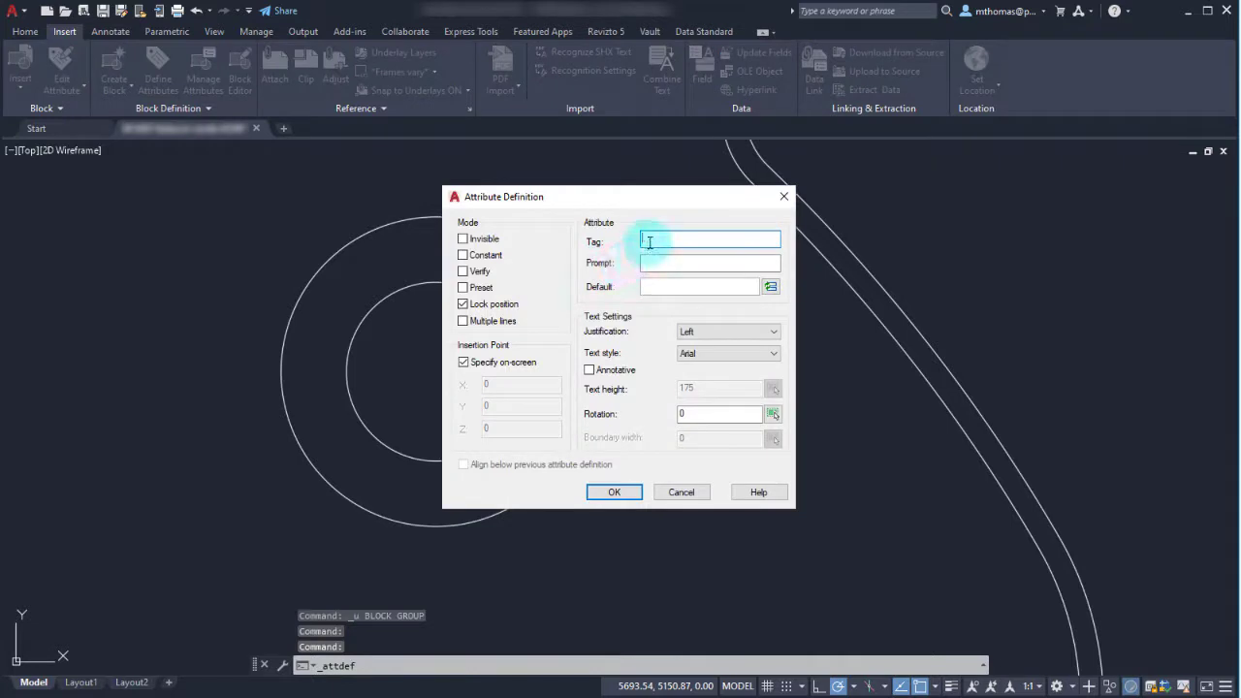
mouse_move(648, 241)
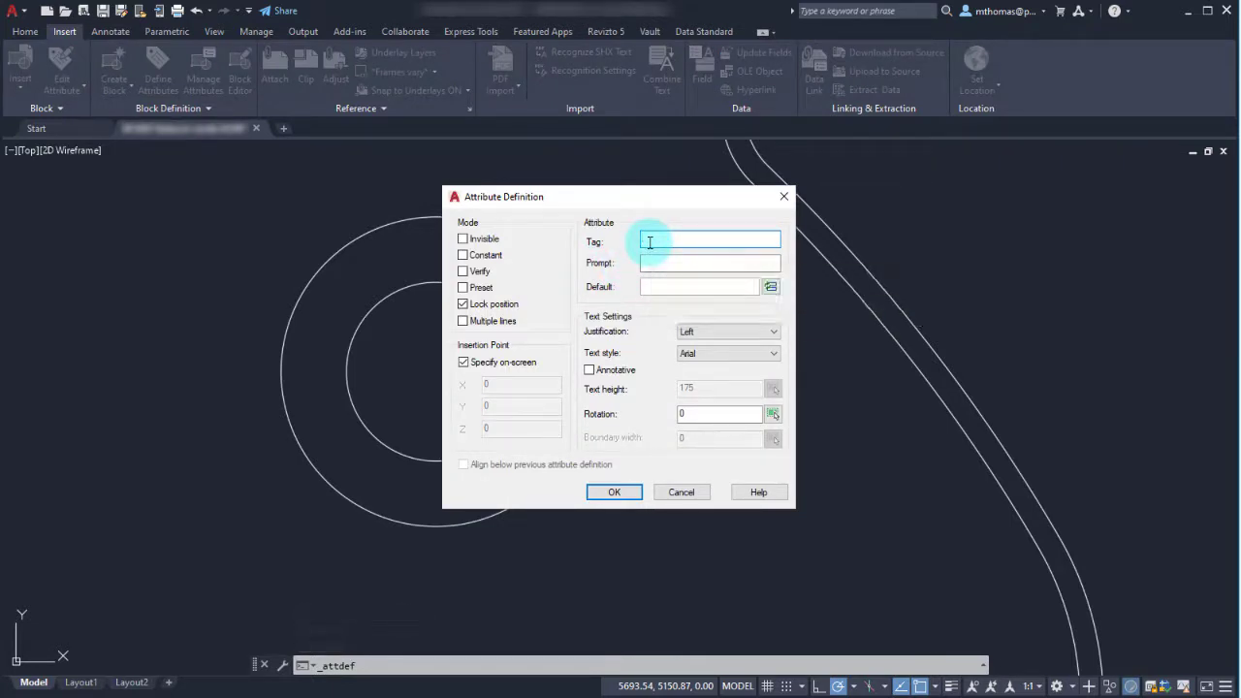
text(TYPE)
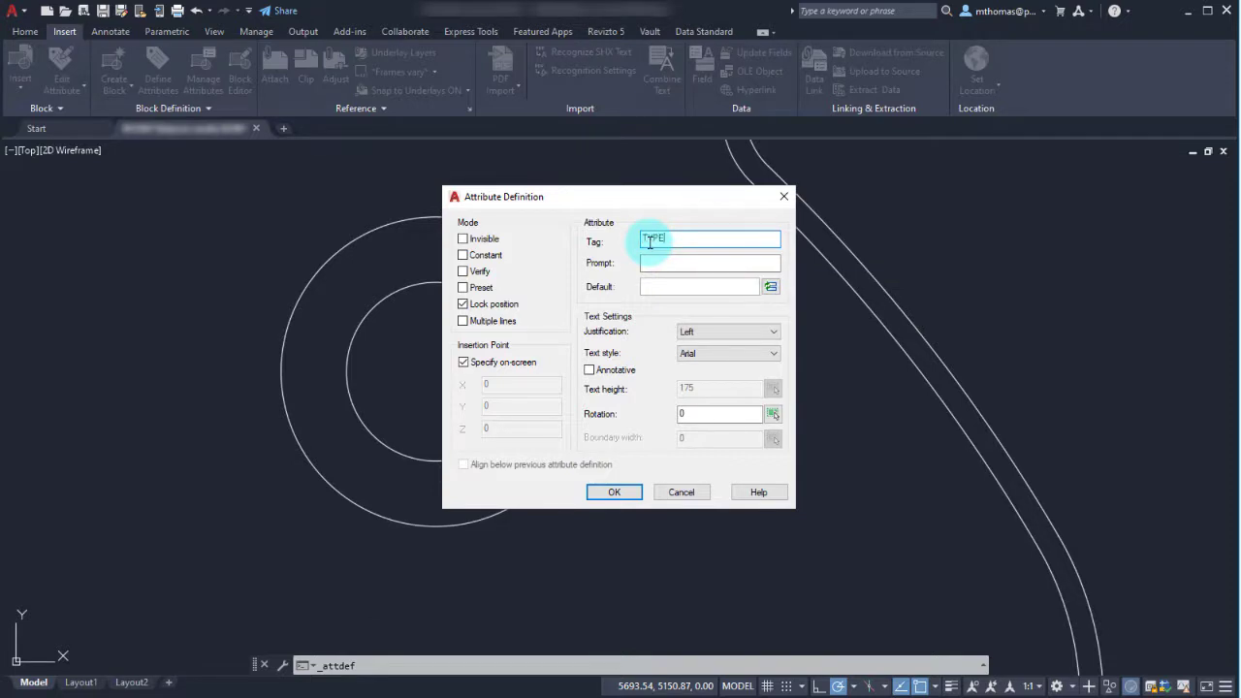
text(CAP TYPE?)
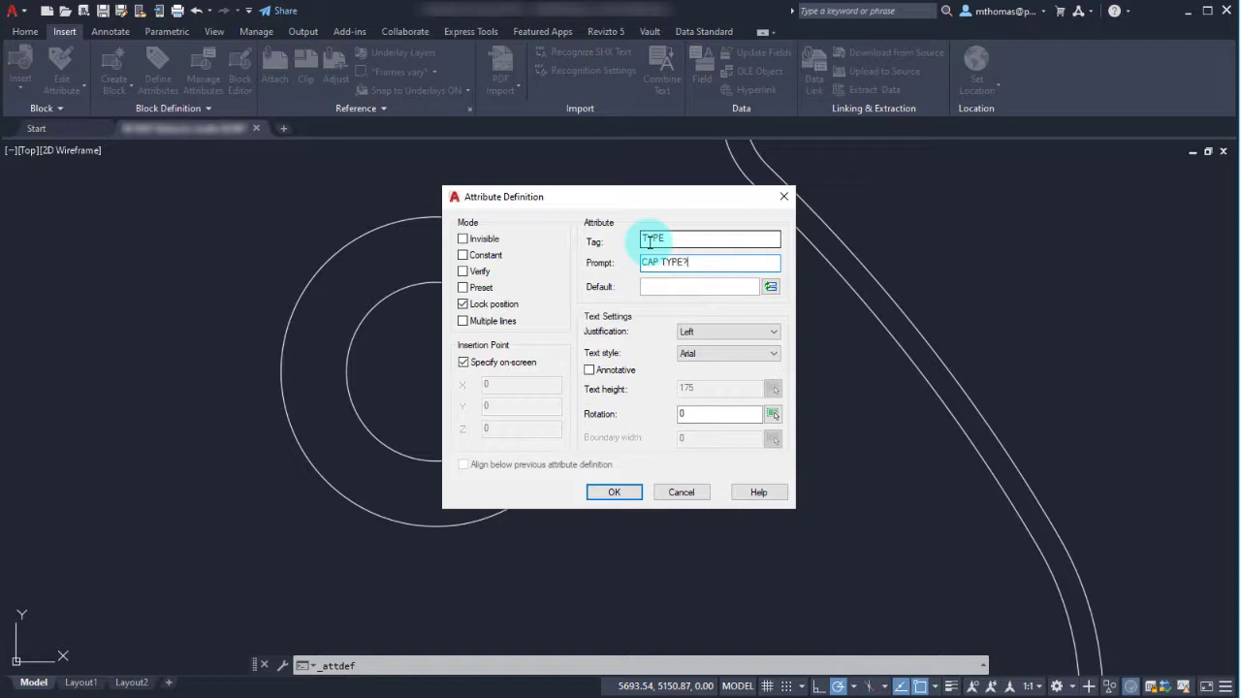
text(STANDARD)
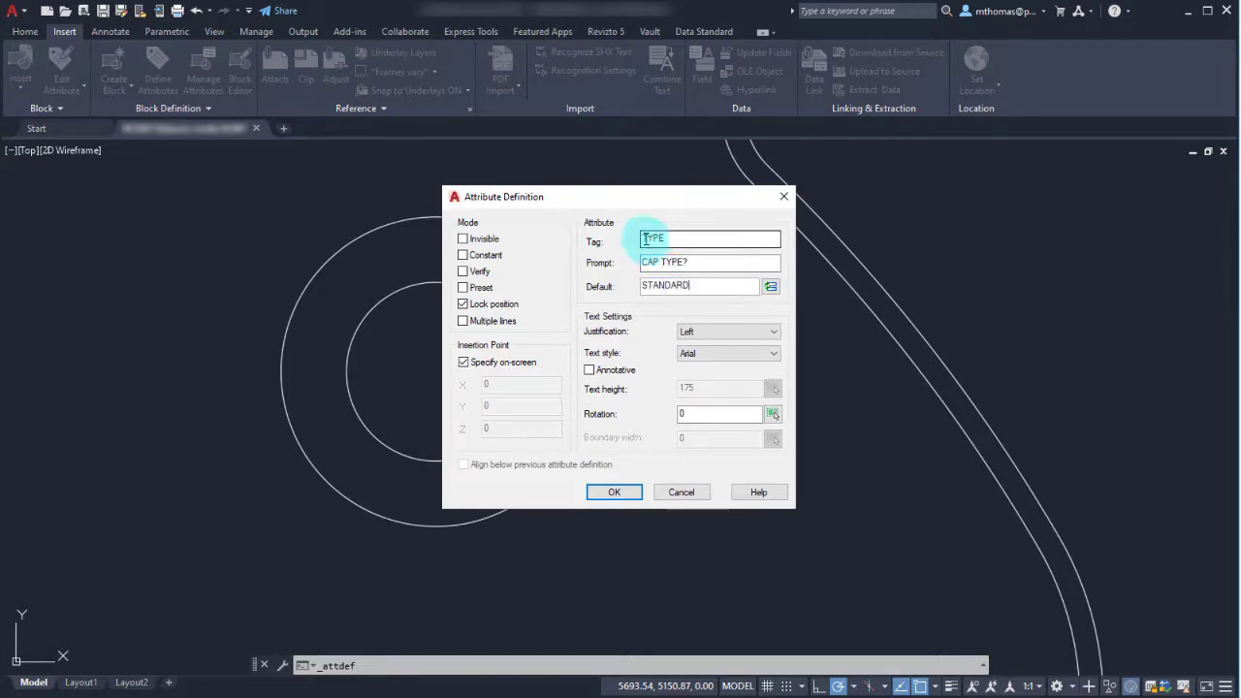
click(772, 332)
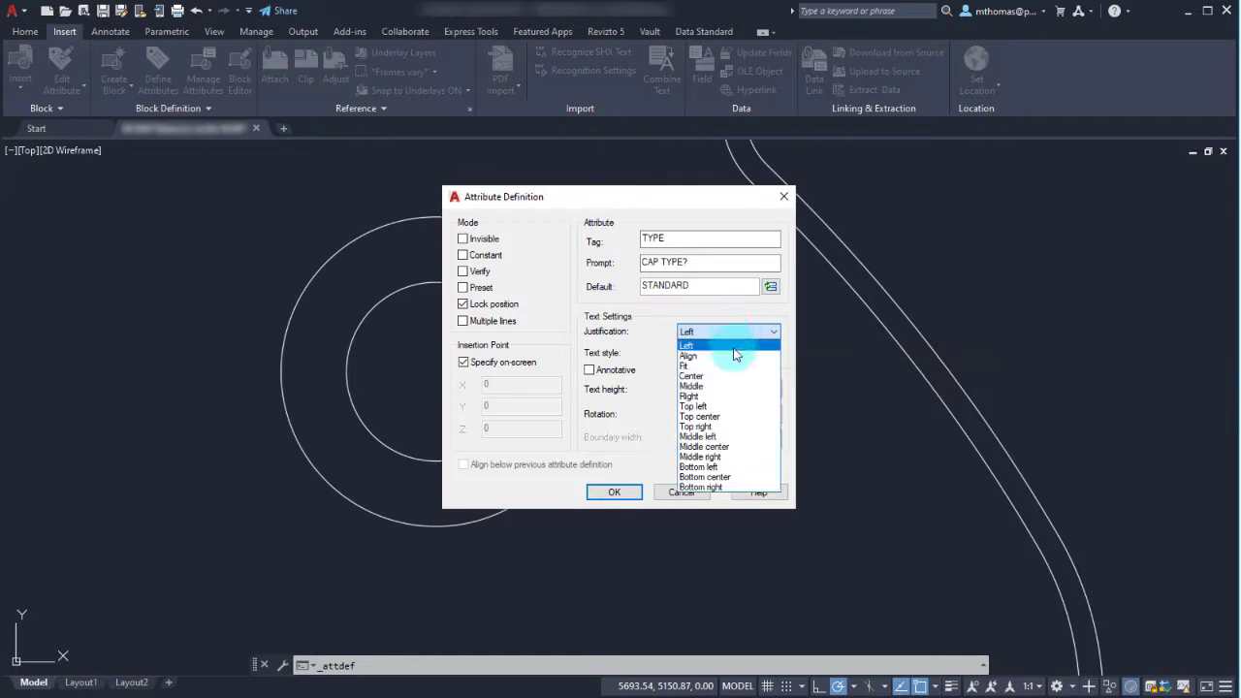
click(691, 386)
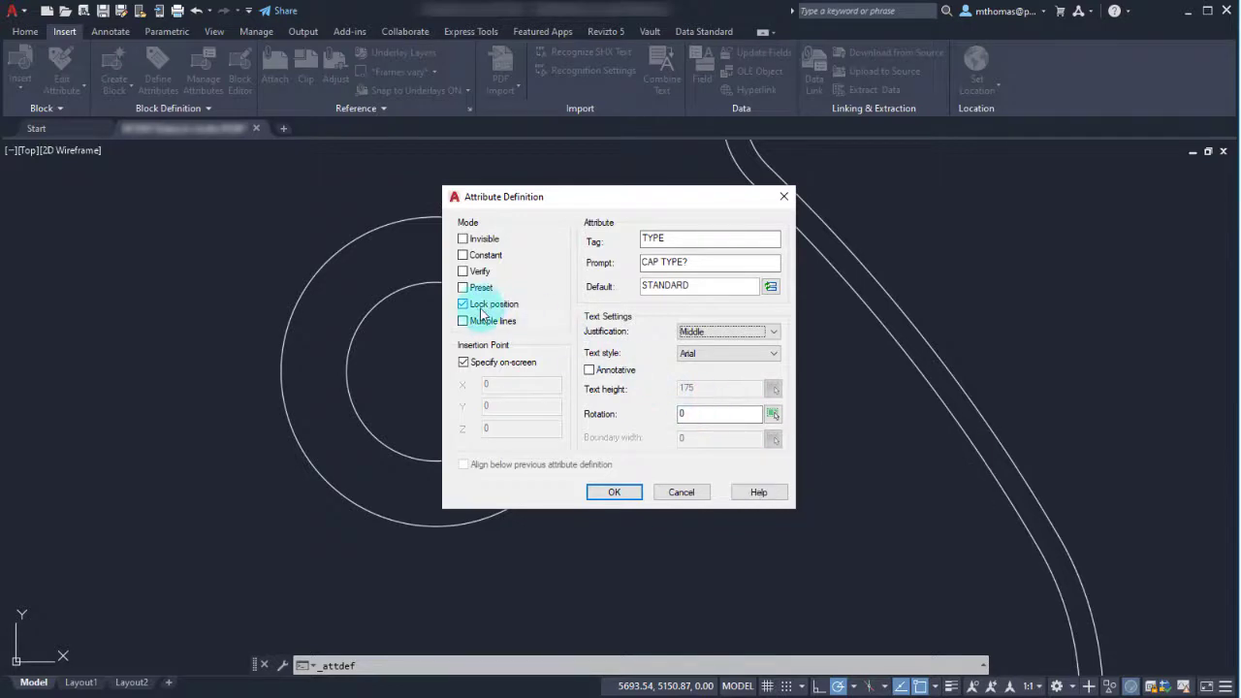
mouse_move(494, 302)
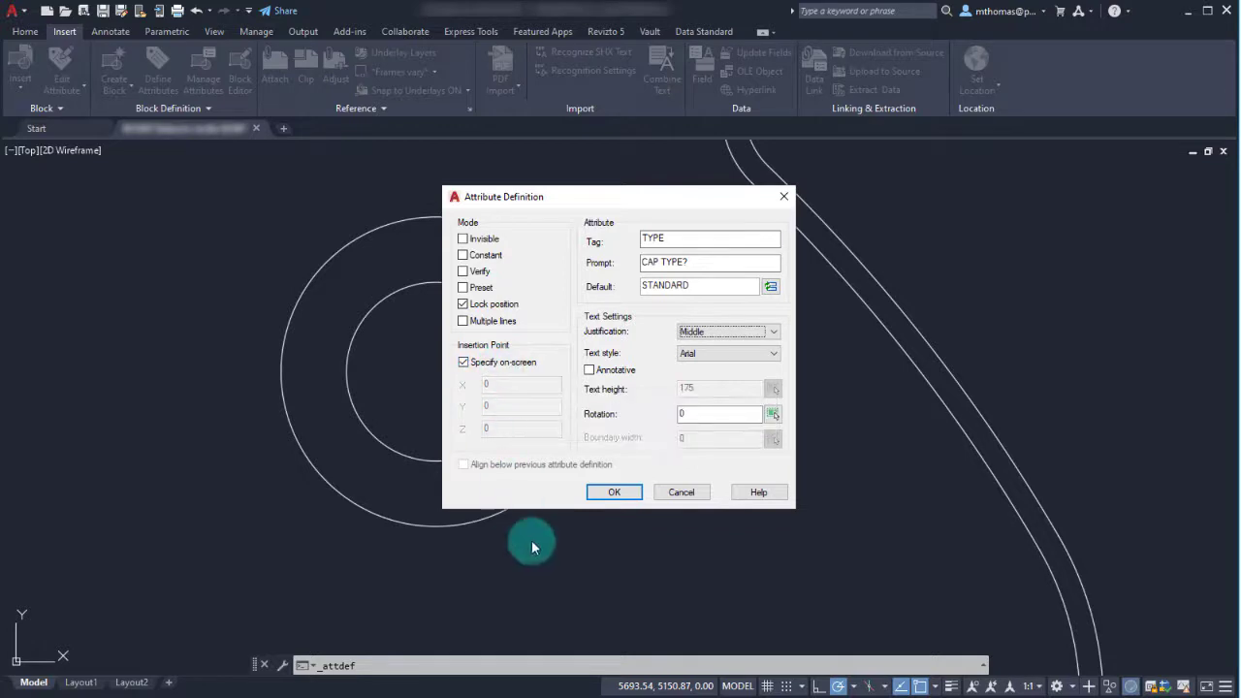
click(613, 493)
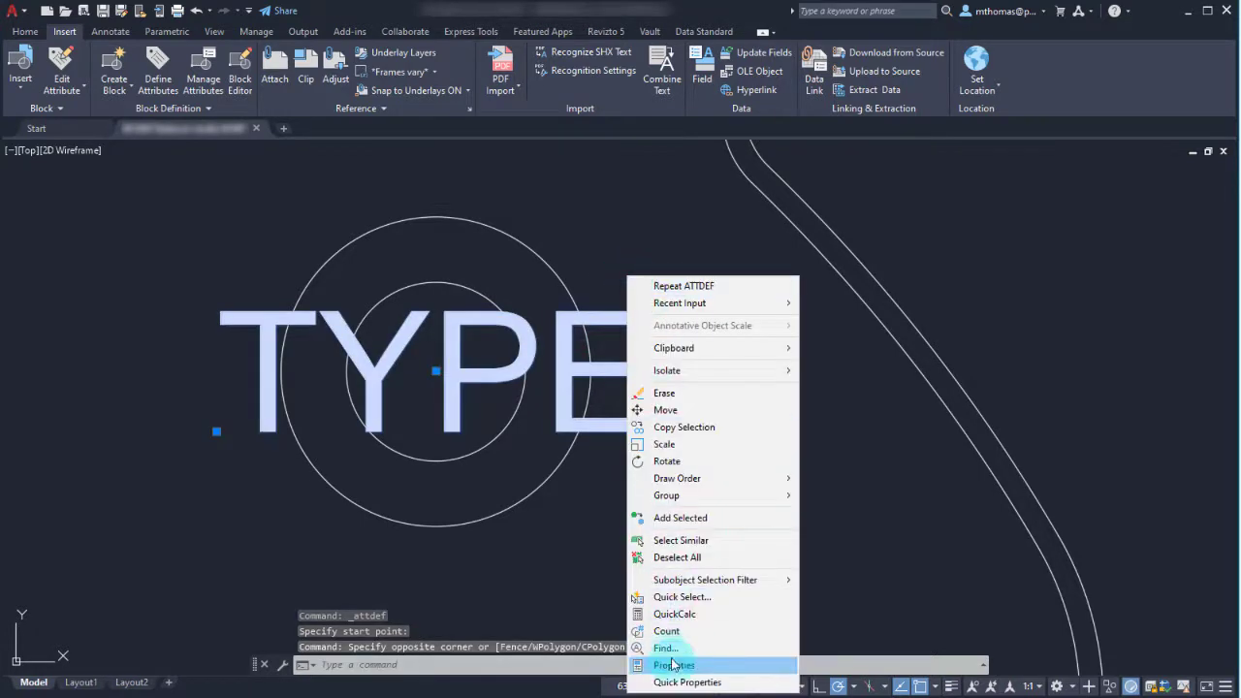
- Lower the TYPE attribute's text height in the Properties palette to fit the circles
click(675, 665)
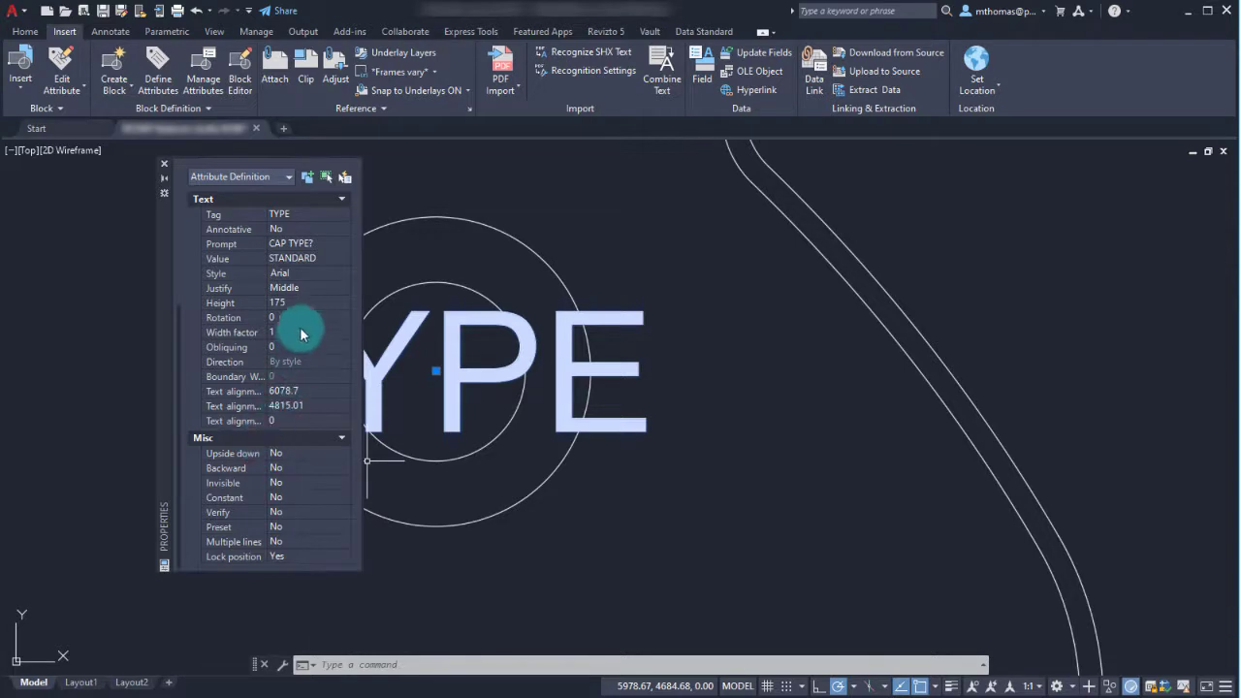
click(291, 303)
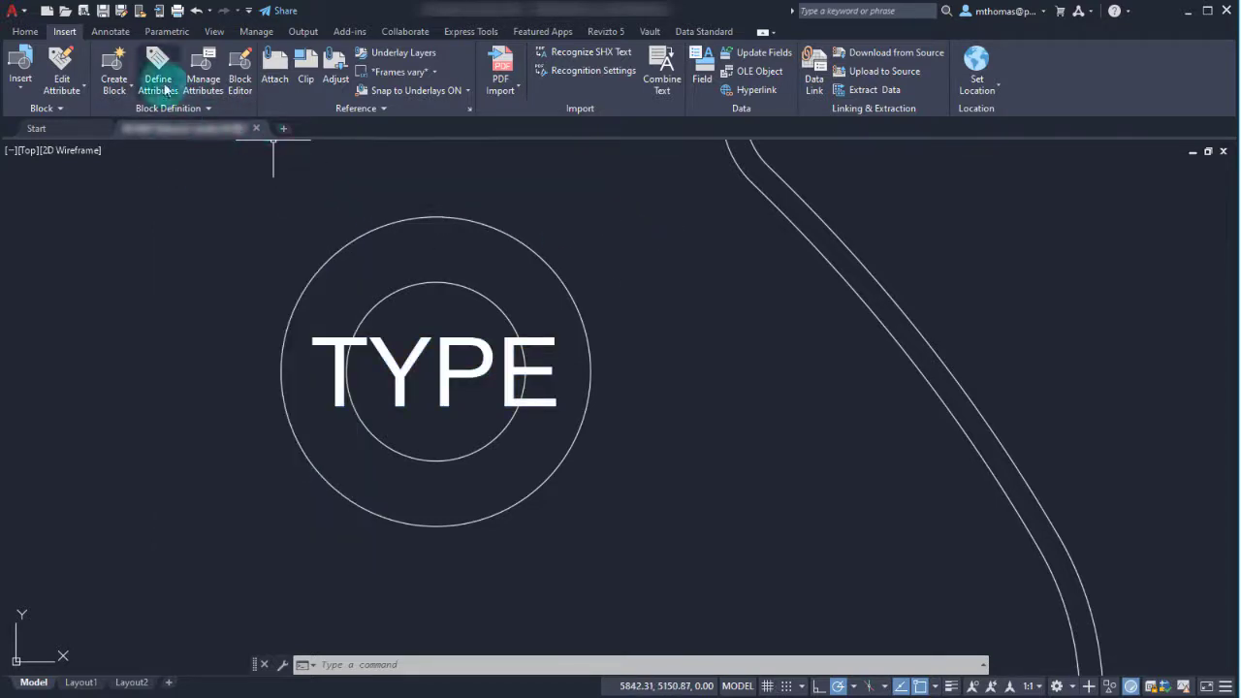
- Define attribute COLOUR with prompt COLOUR, default BLACK, marked Invisible
click(157, 70)
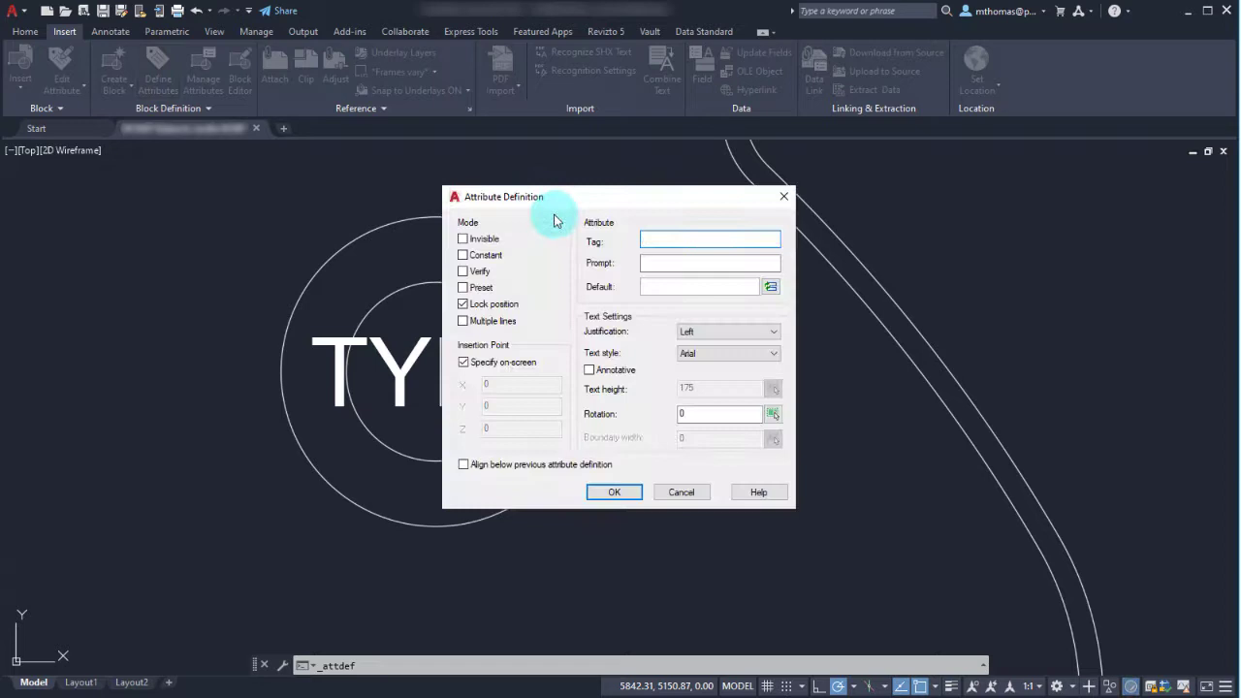
click(710, 240)
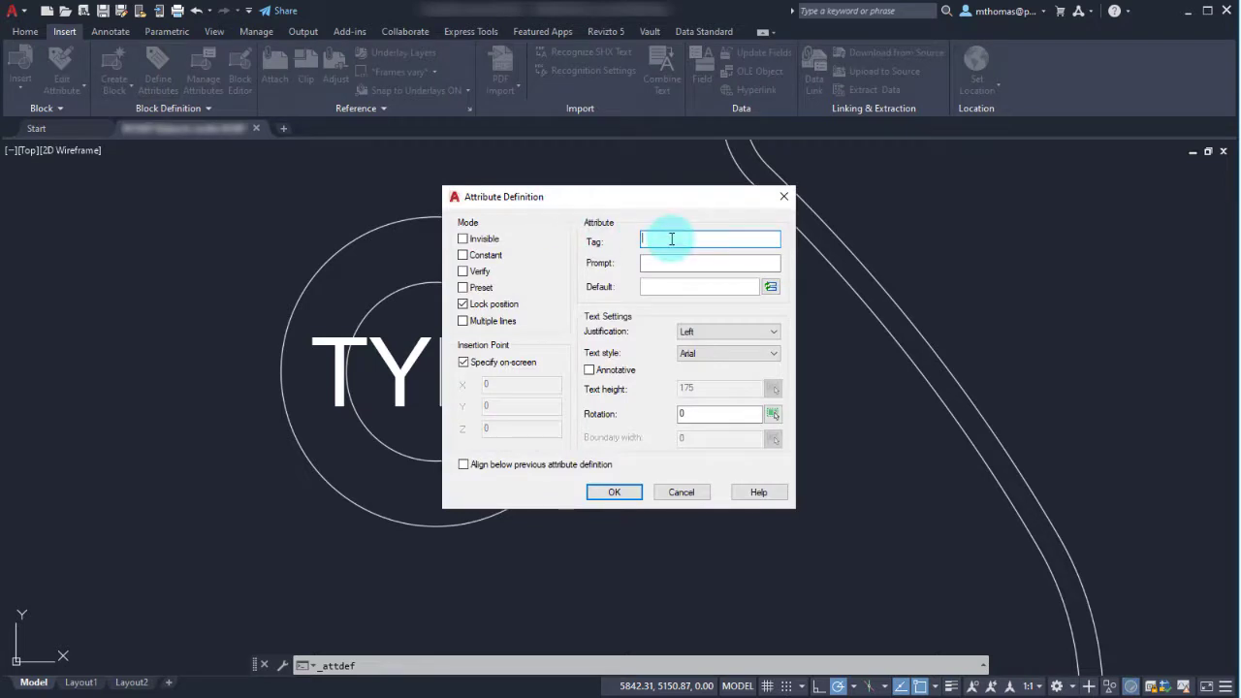
text(COLOUR)
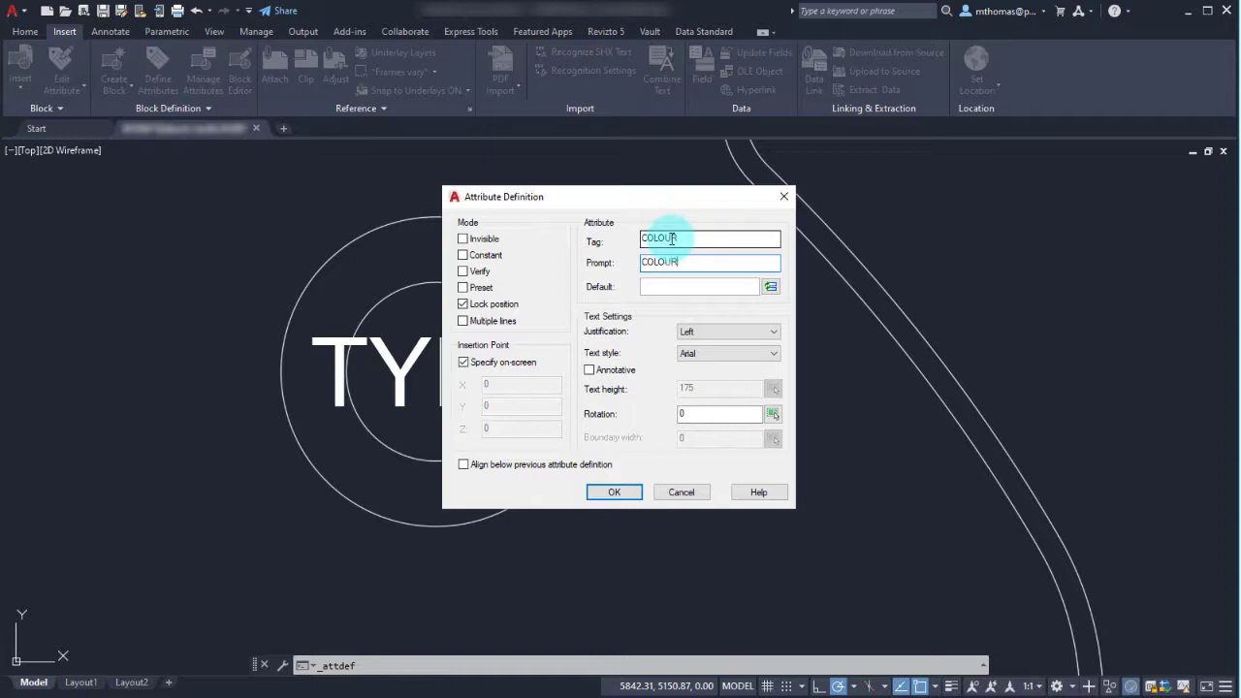
text(BLACK)
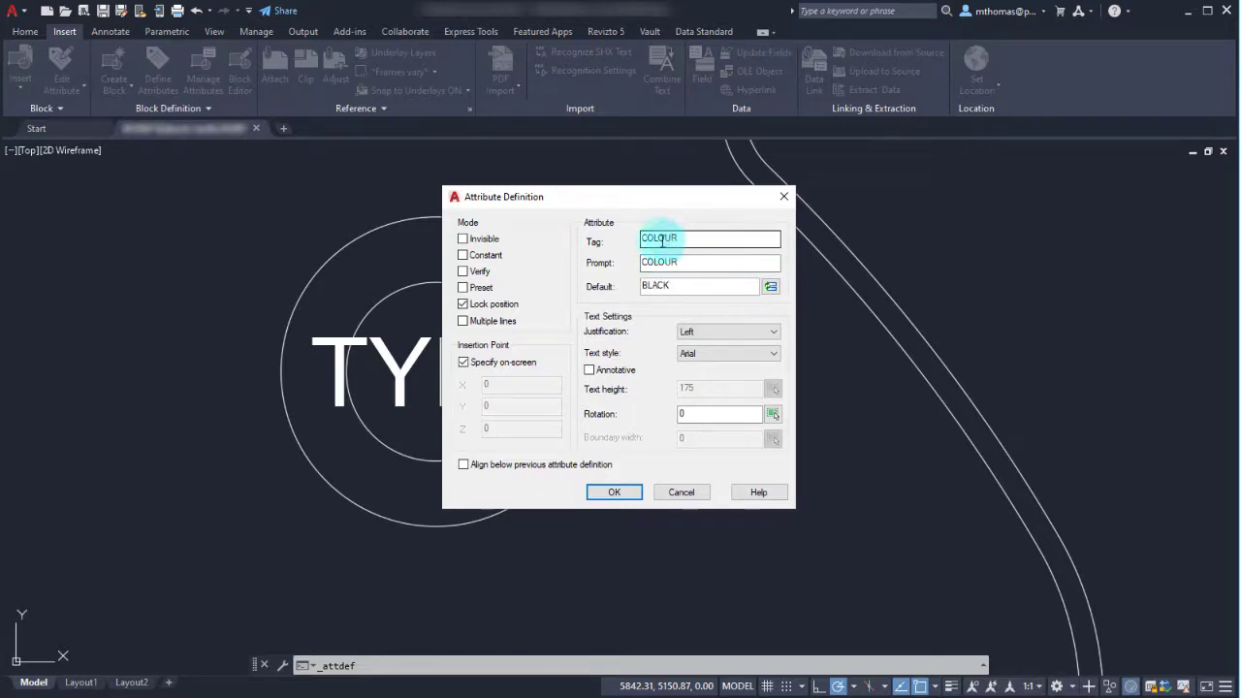
click(462, 238)
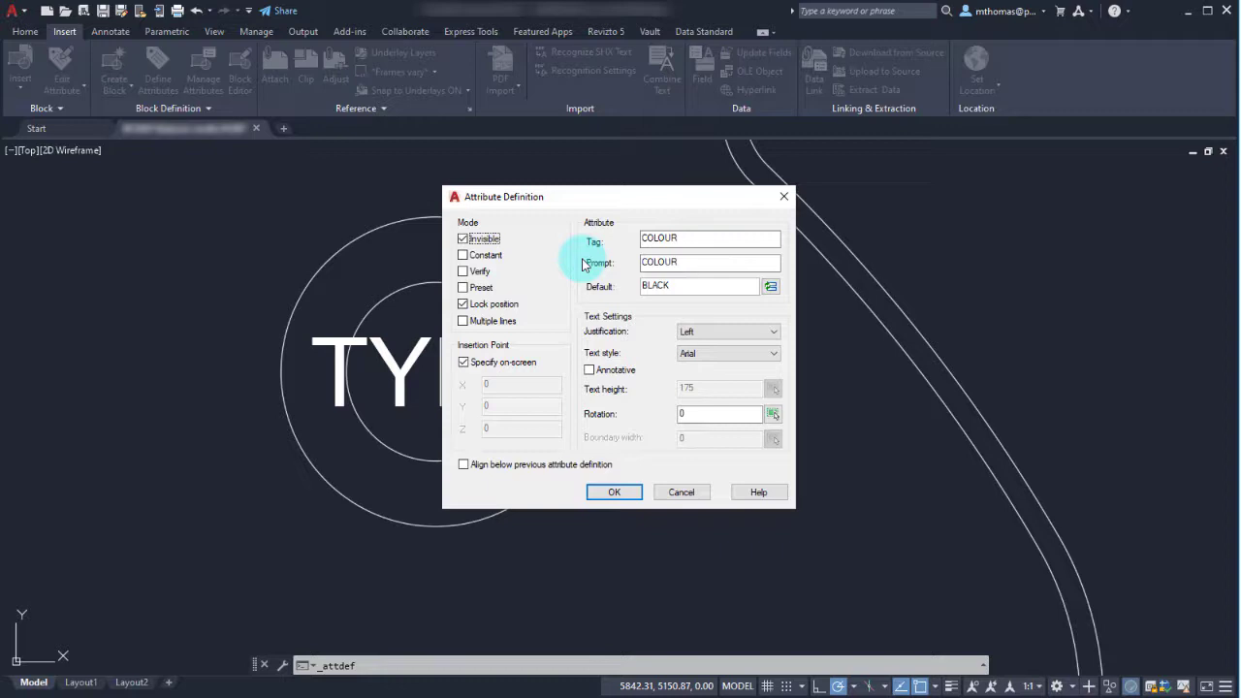
click(462, 238)
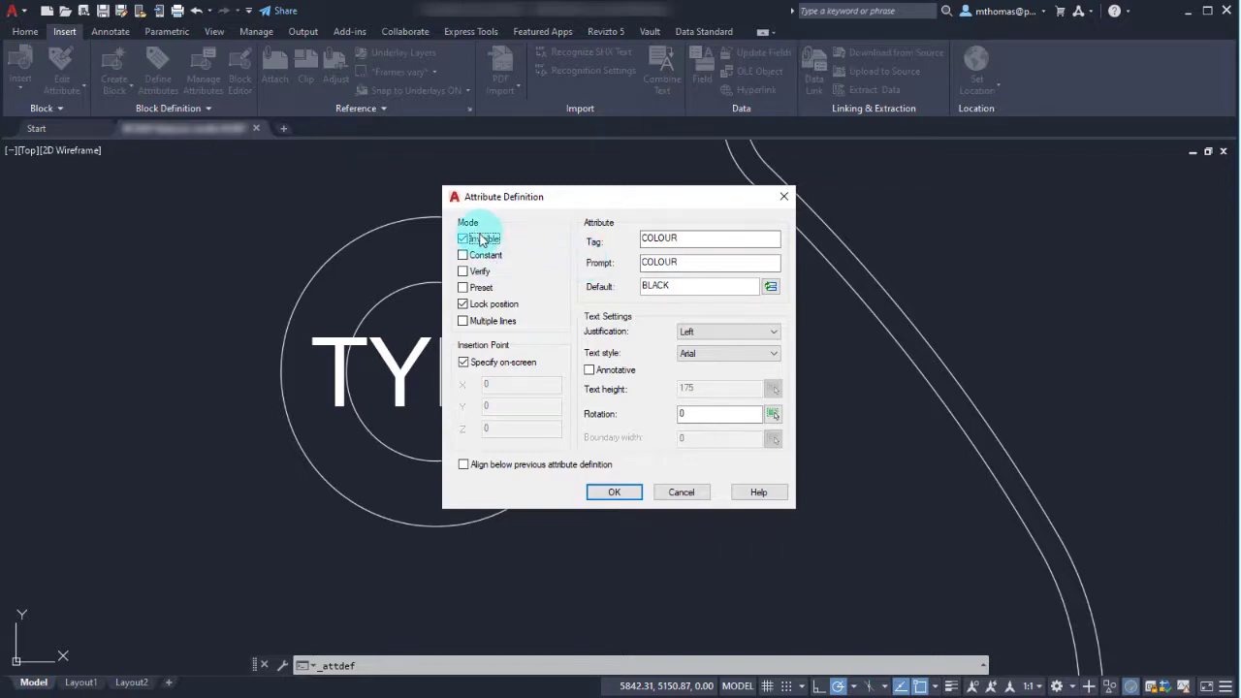
- Set Middle justification, align it below the TYPE attribute, and confirm
click(772, 332)
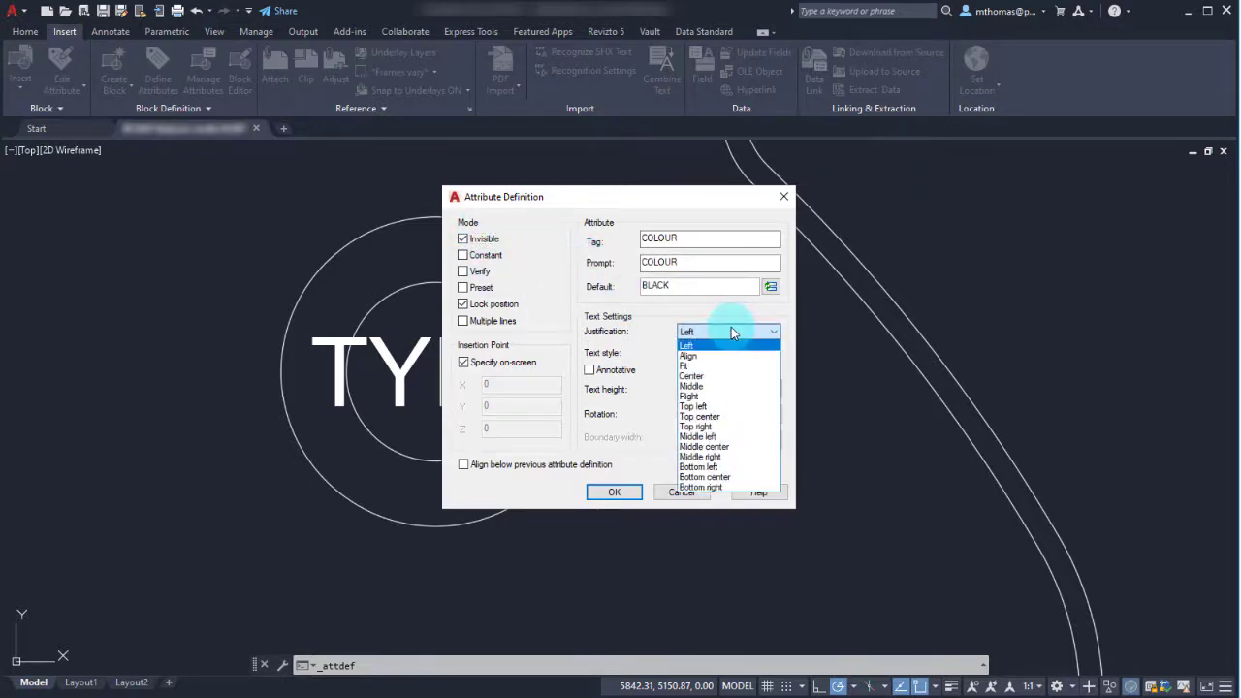
click(691, 386)
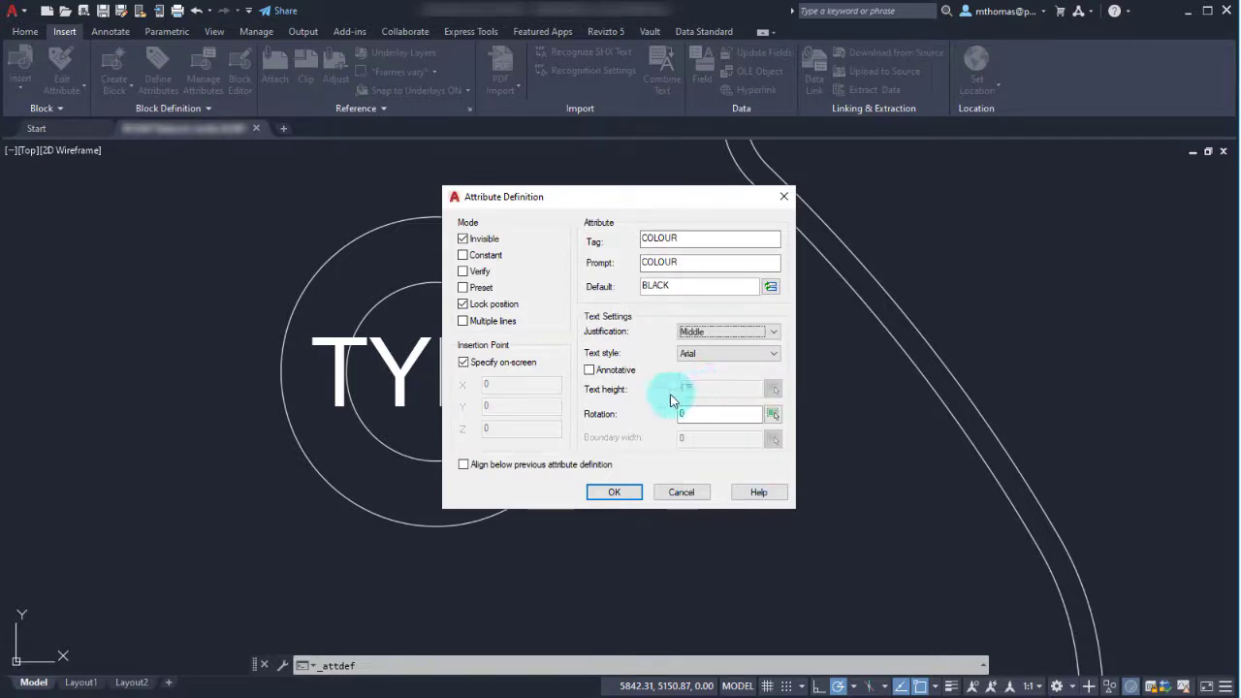
click(464, 466)
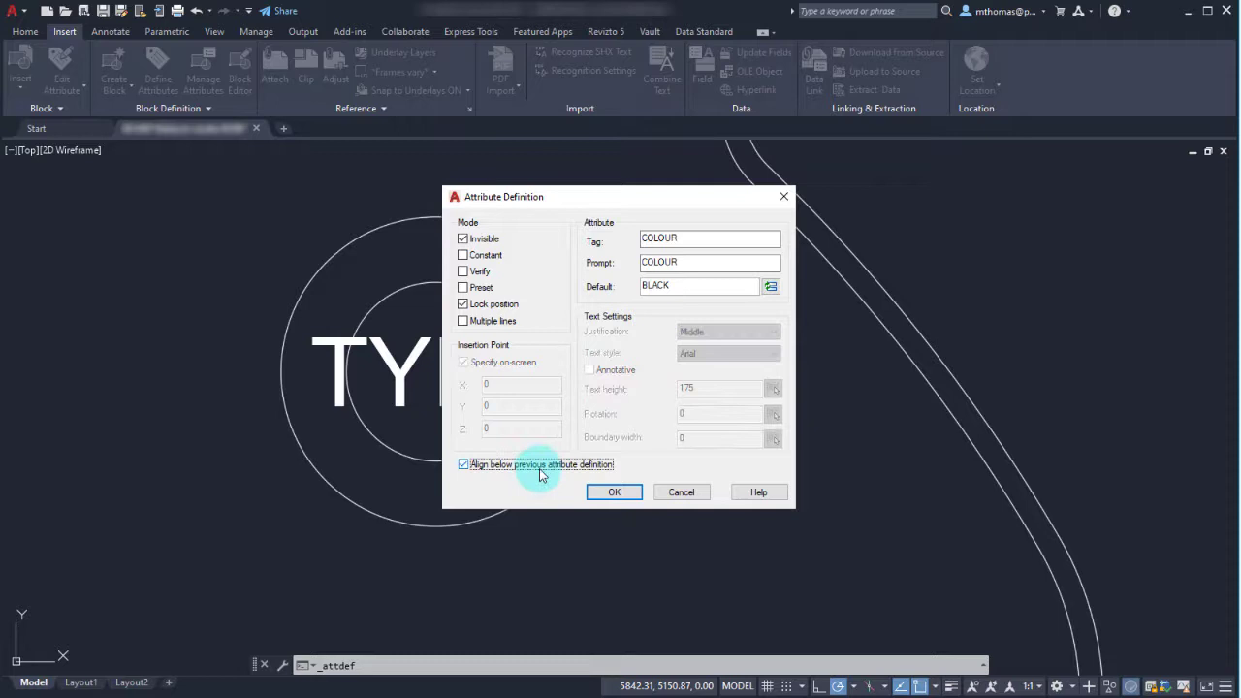
mouse_move(559, 366)
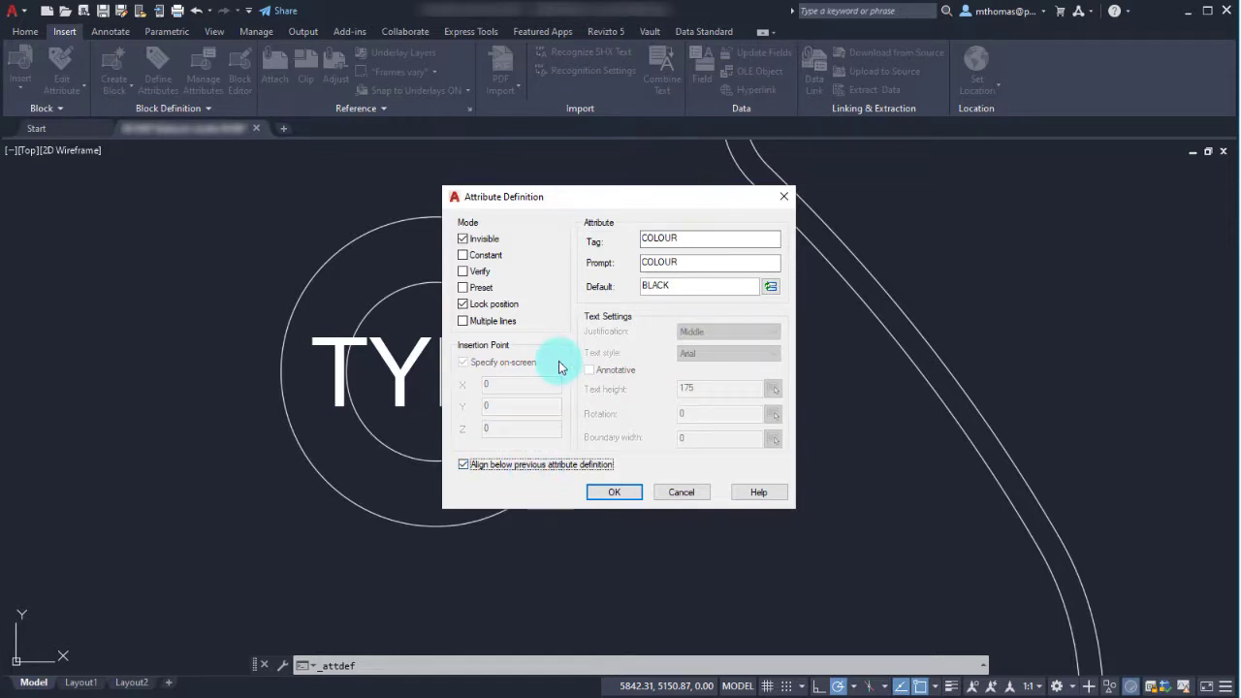
click(613, 492)
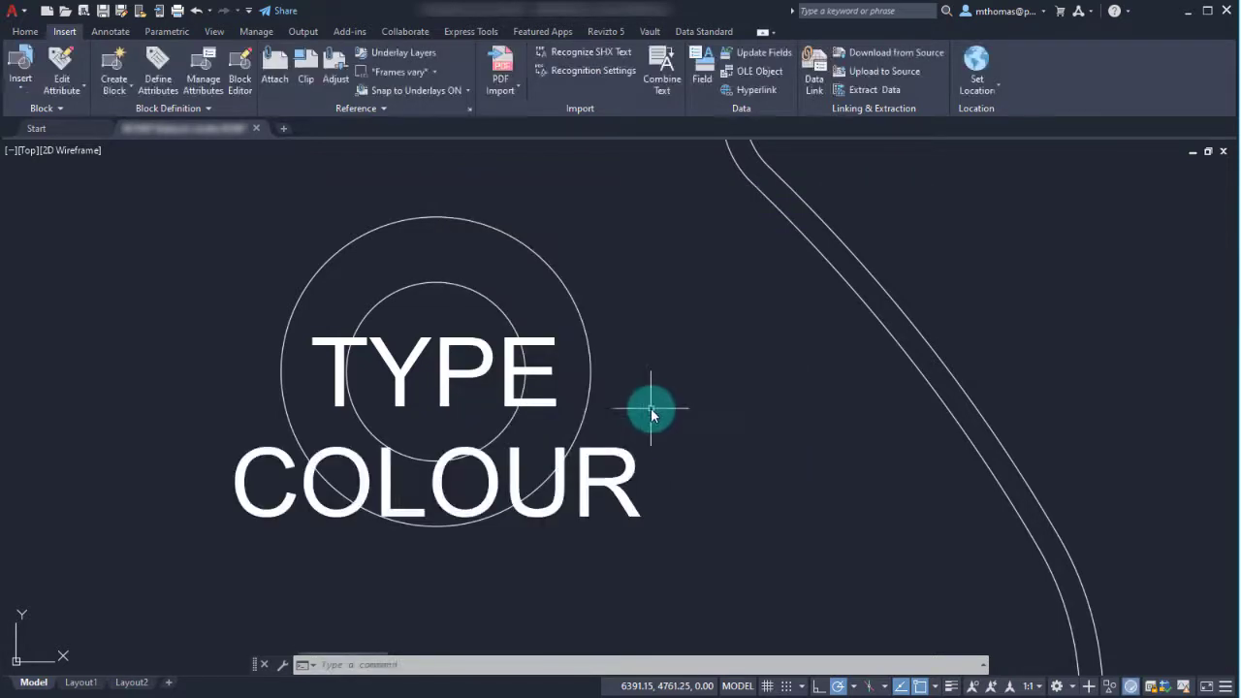
click(157, 70)
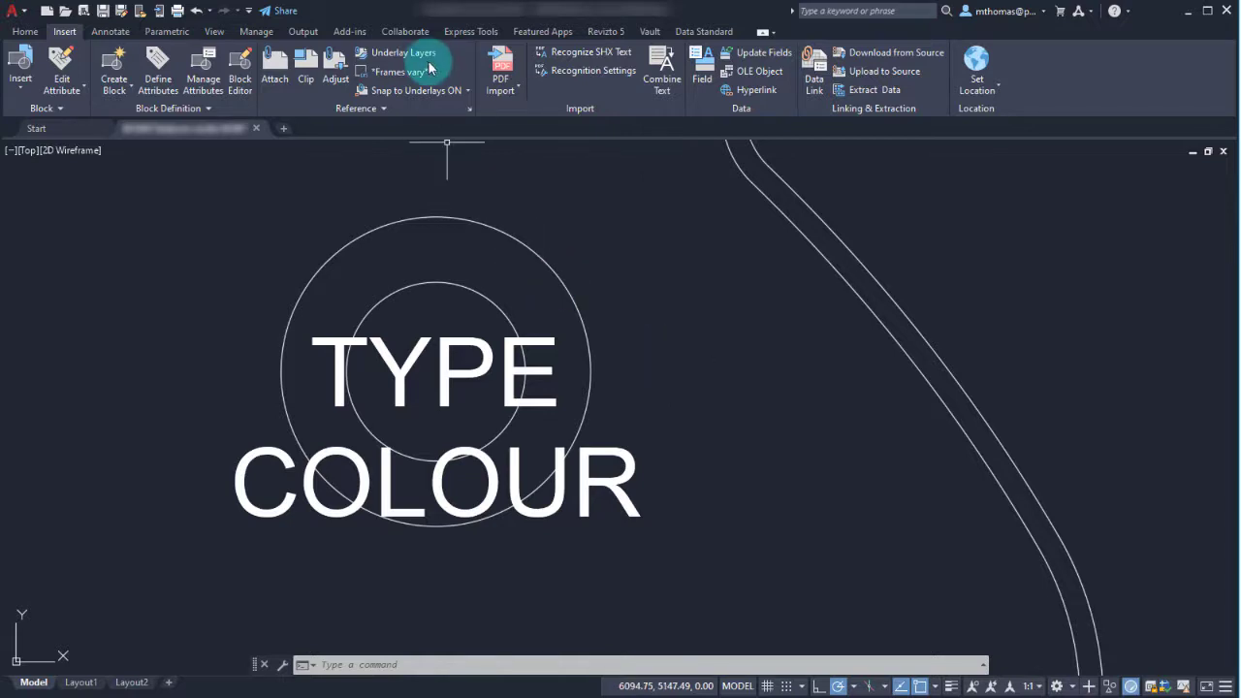
- Redefine block CAP from the circles and both attributes, base point at the circle centre
click(112, 70)
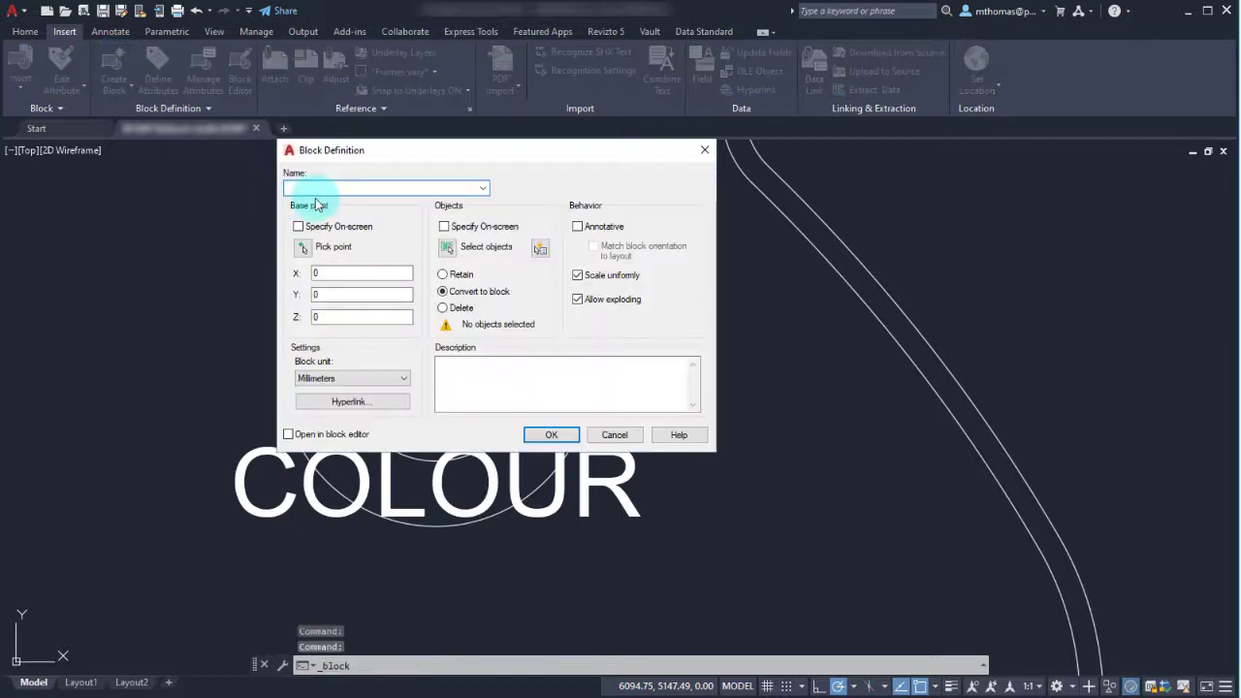
text(CAP)
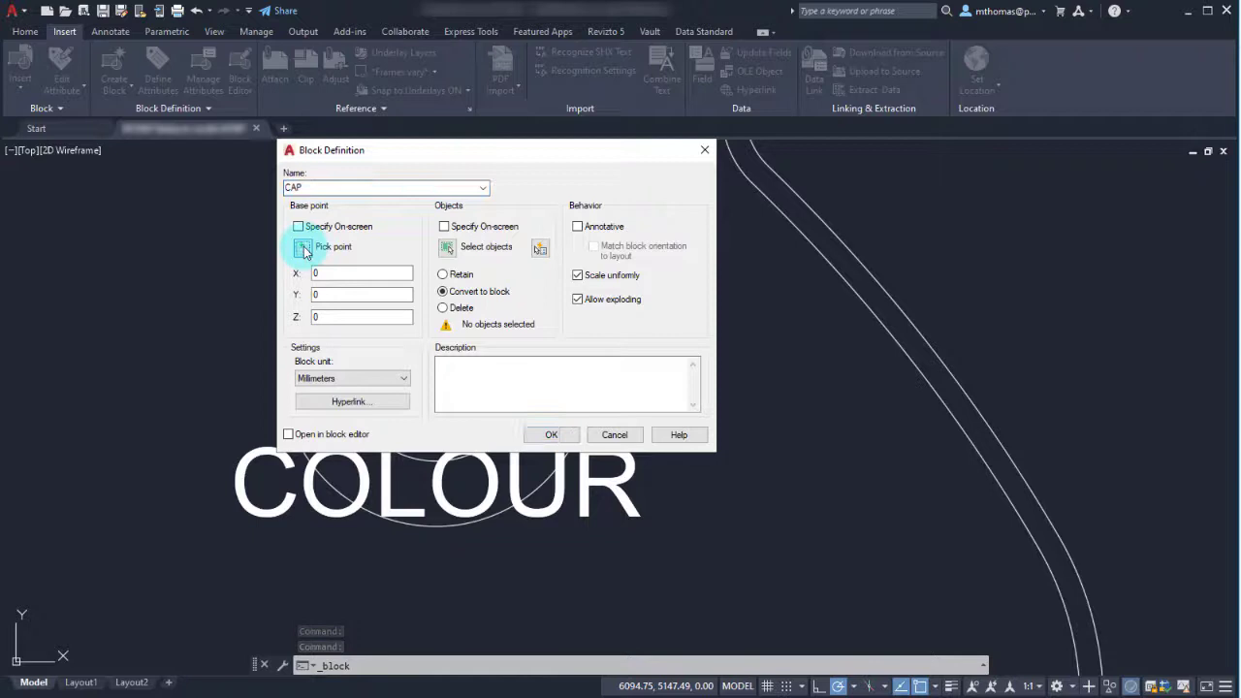
click(303, 248)
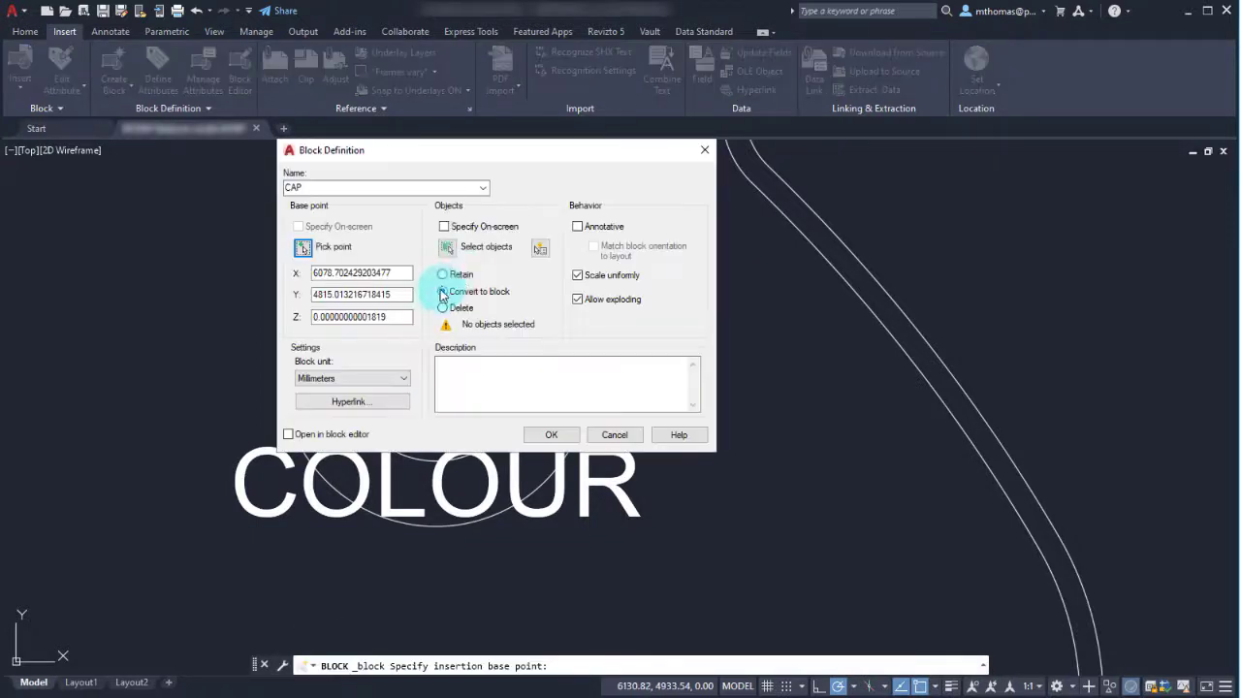
click(485, 247)
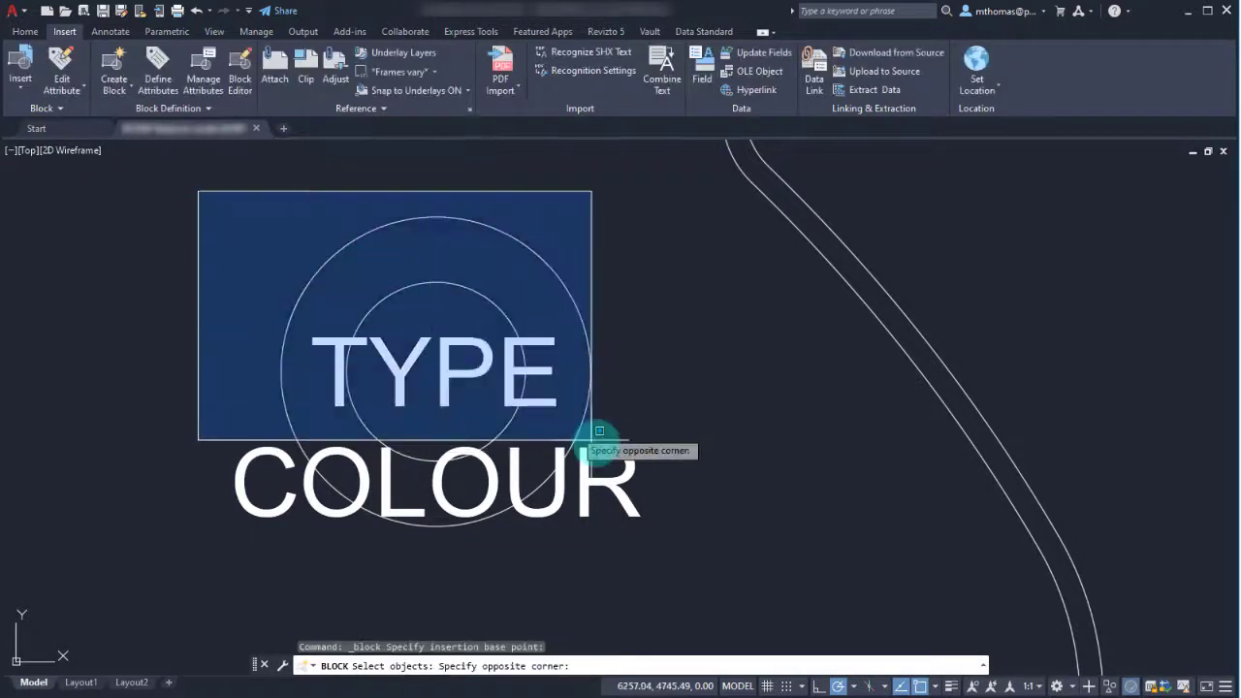
drag(599, 431, 618, 295)
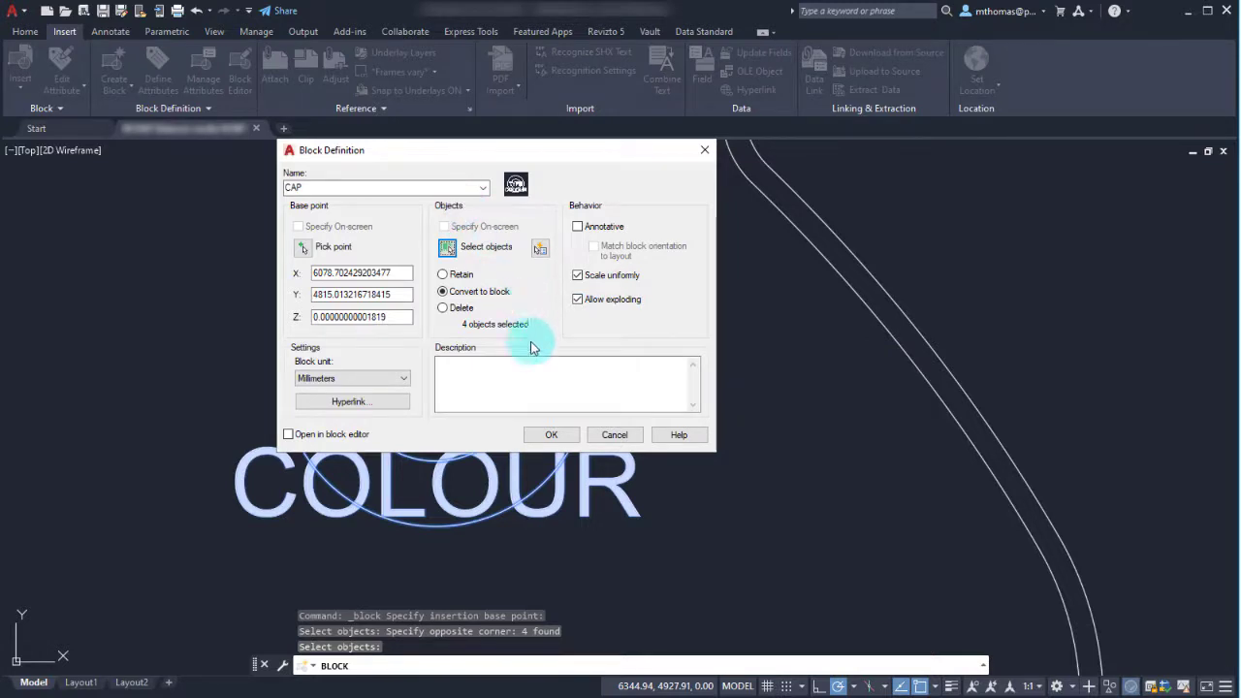
click(551, 434)
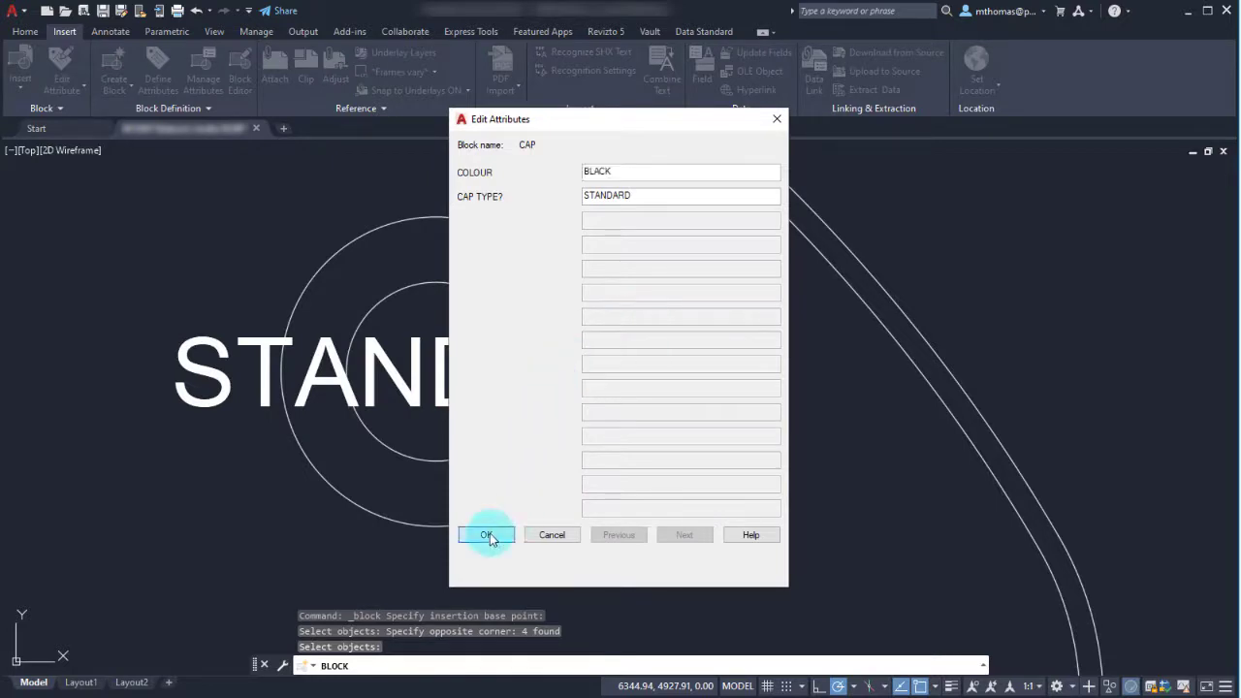
- Accept the default attribute values and copy the cap from its centre onto each hole
click(487, 536)
text(CO)
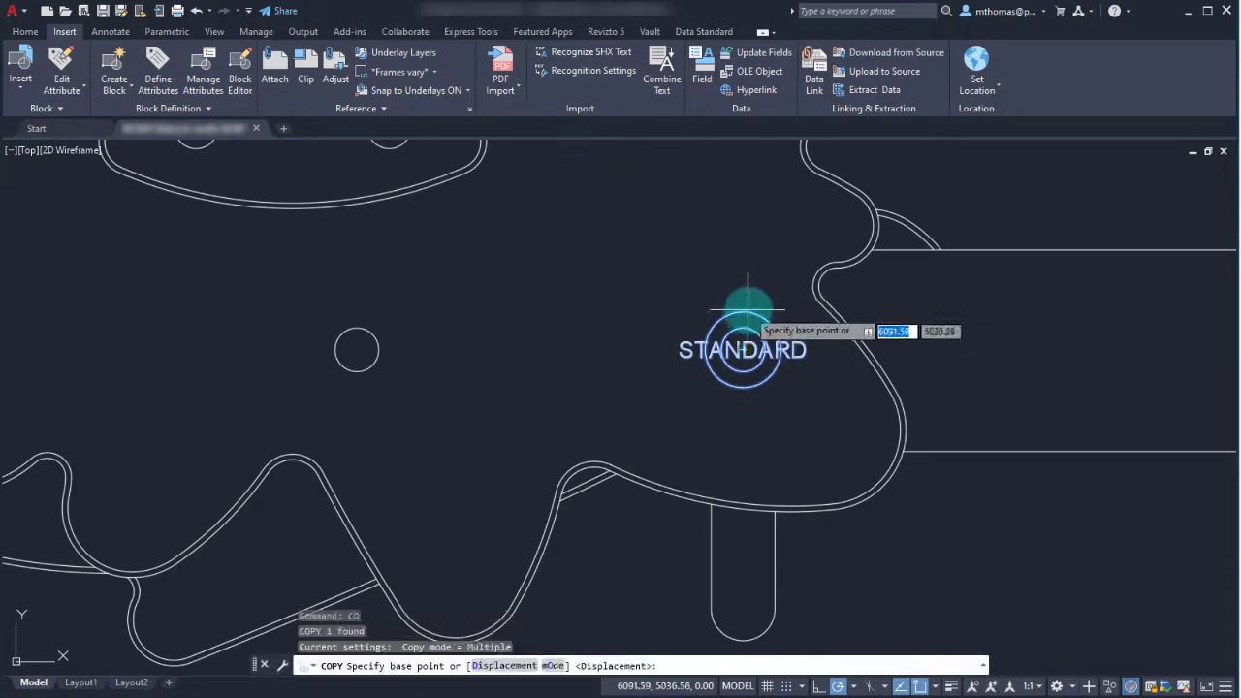
click(741, 349)
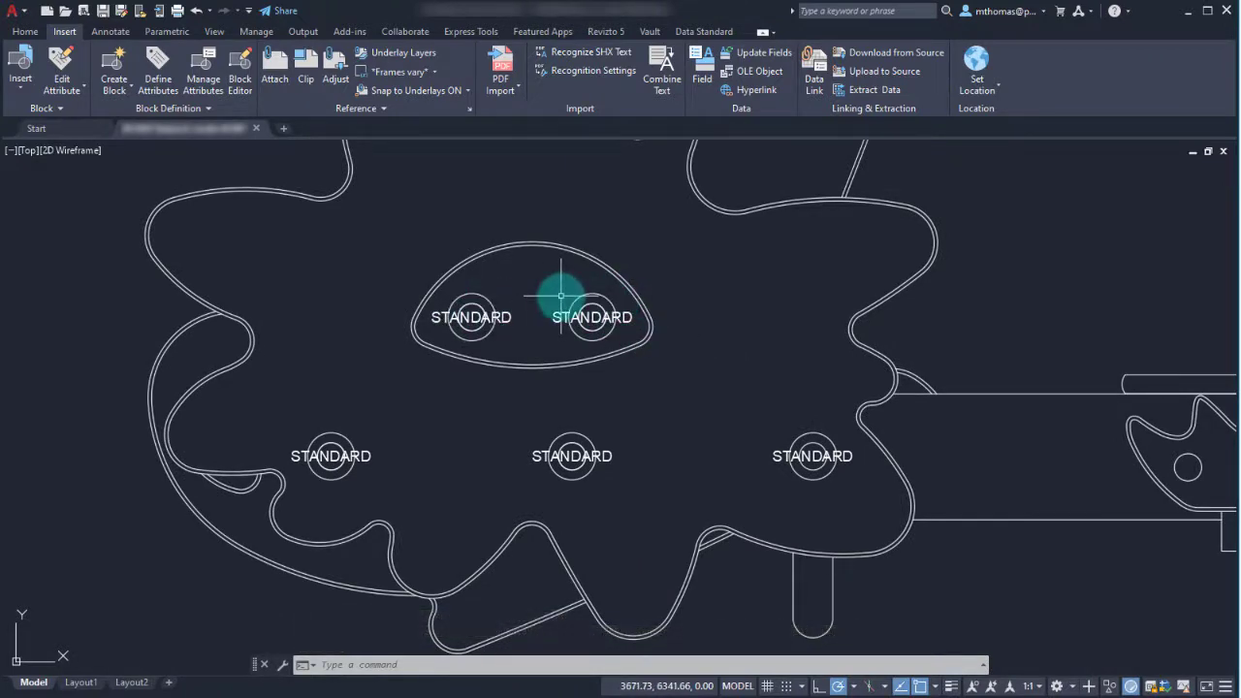
- Set the TYPE attribute of the second upper cap to TALL in the Enhanced Attribute Editor
double_click(593, 318)
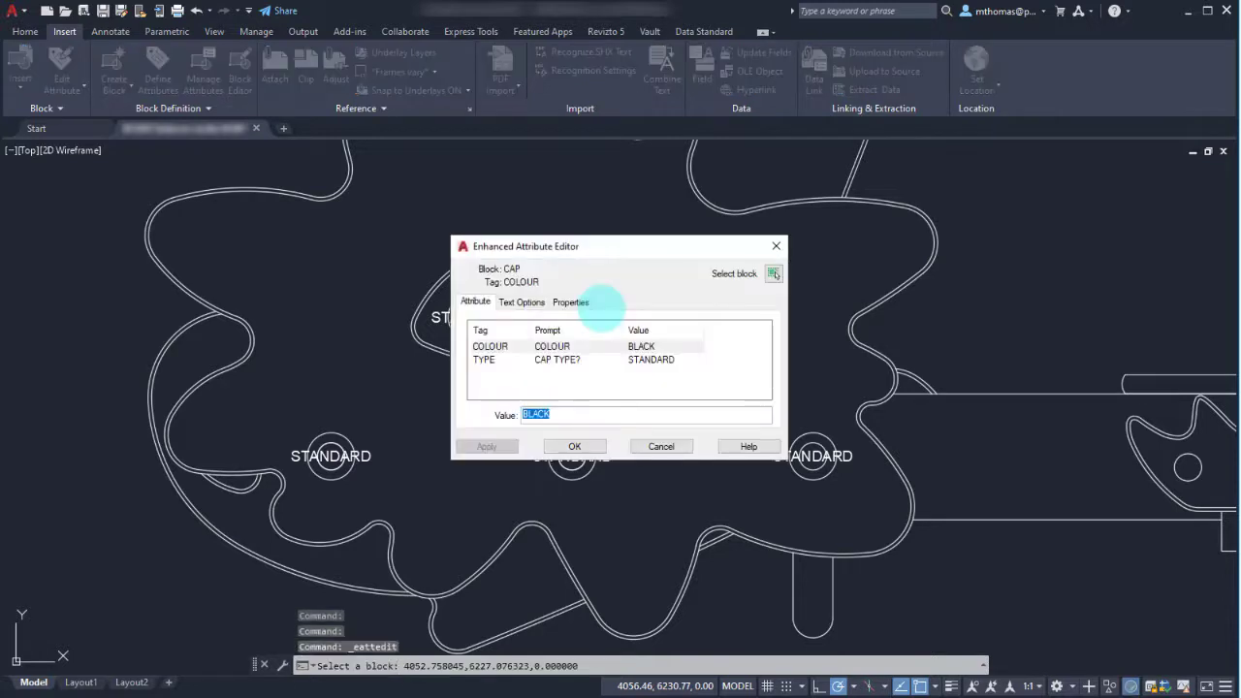
click(485, 358)
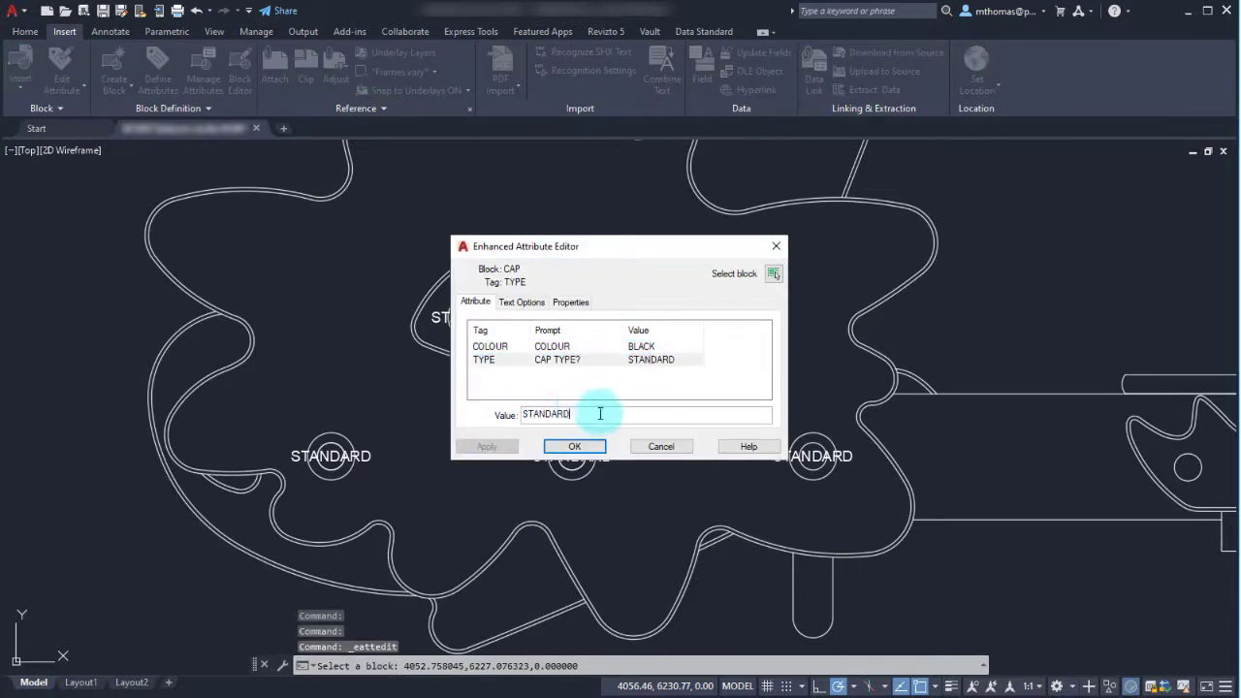
text(TALL)
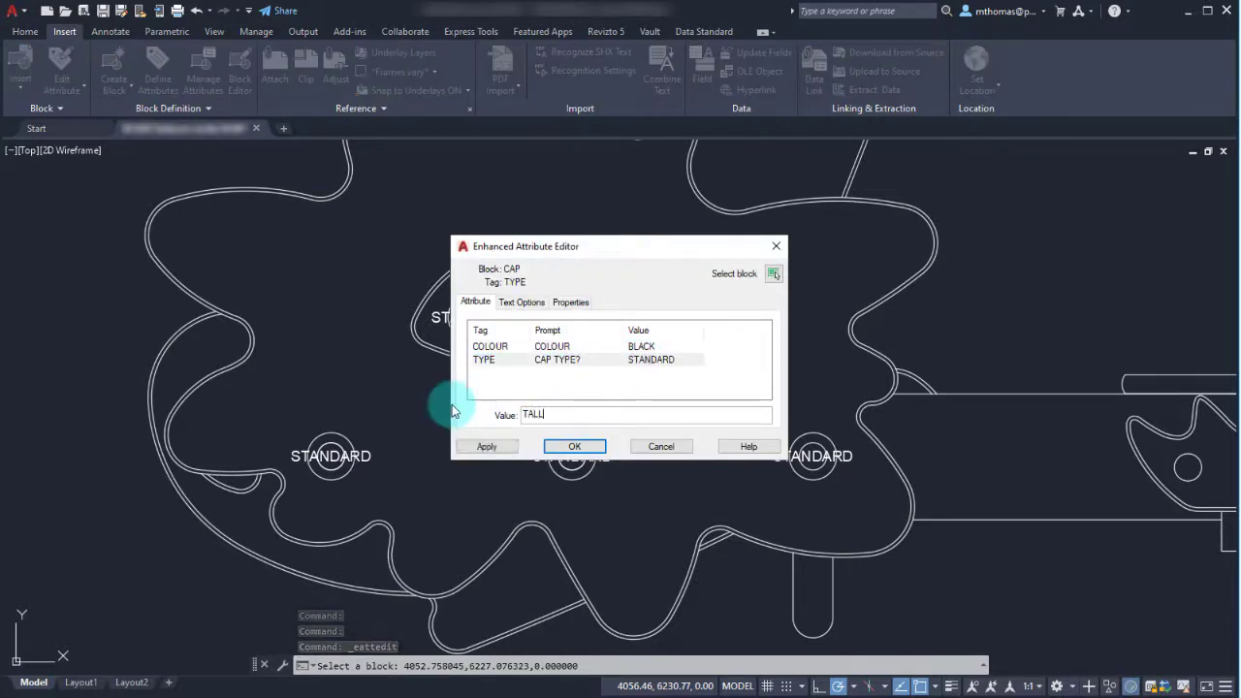
click(575, 446)
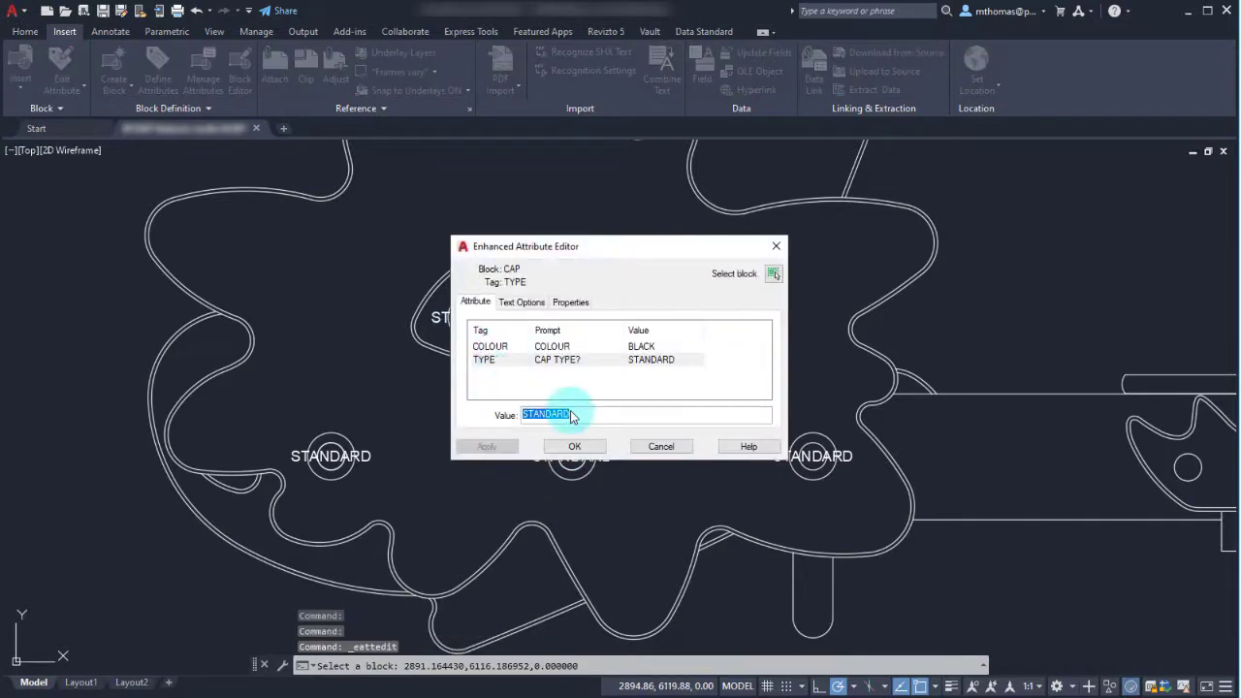
text(TALL)
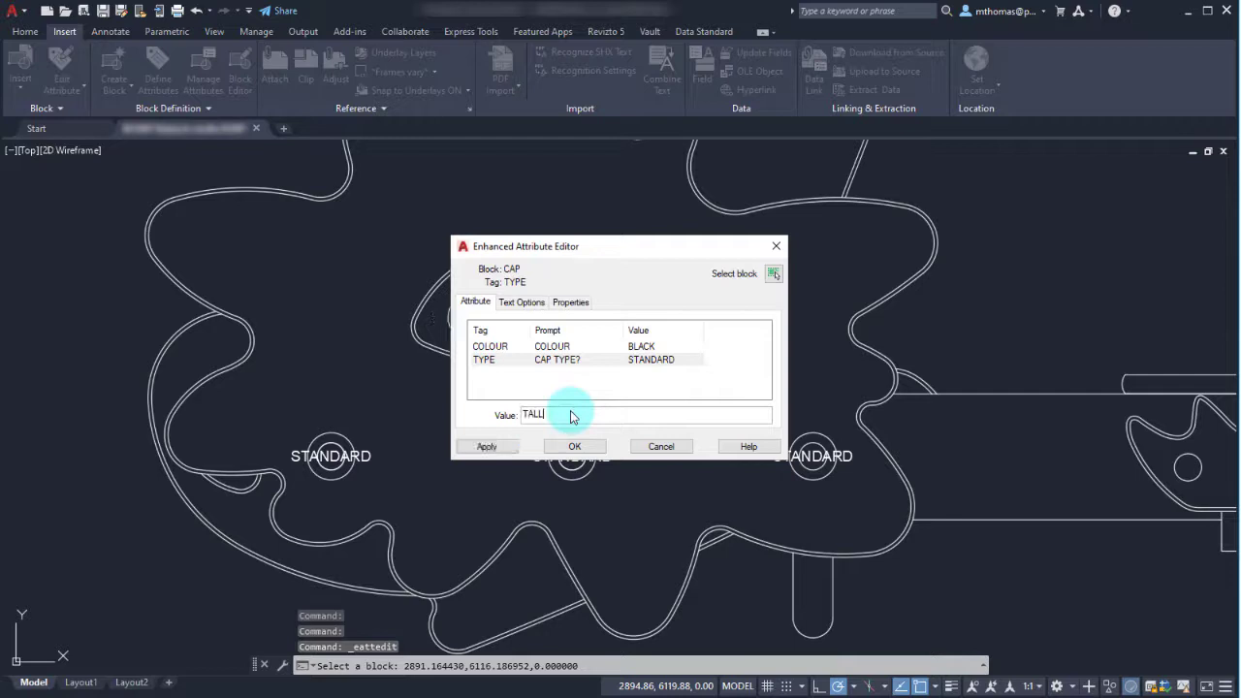
click(574, 446)
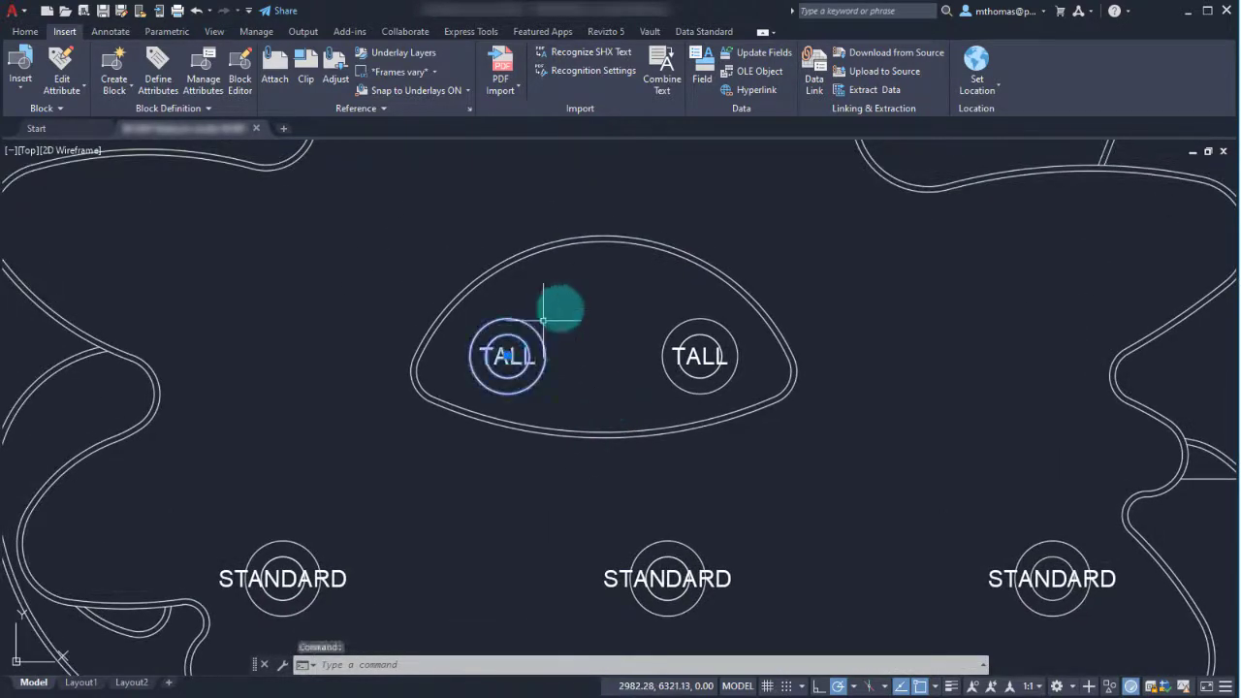
mouse_move(613, 276)
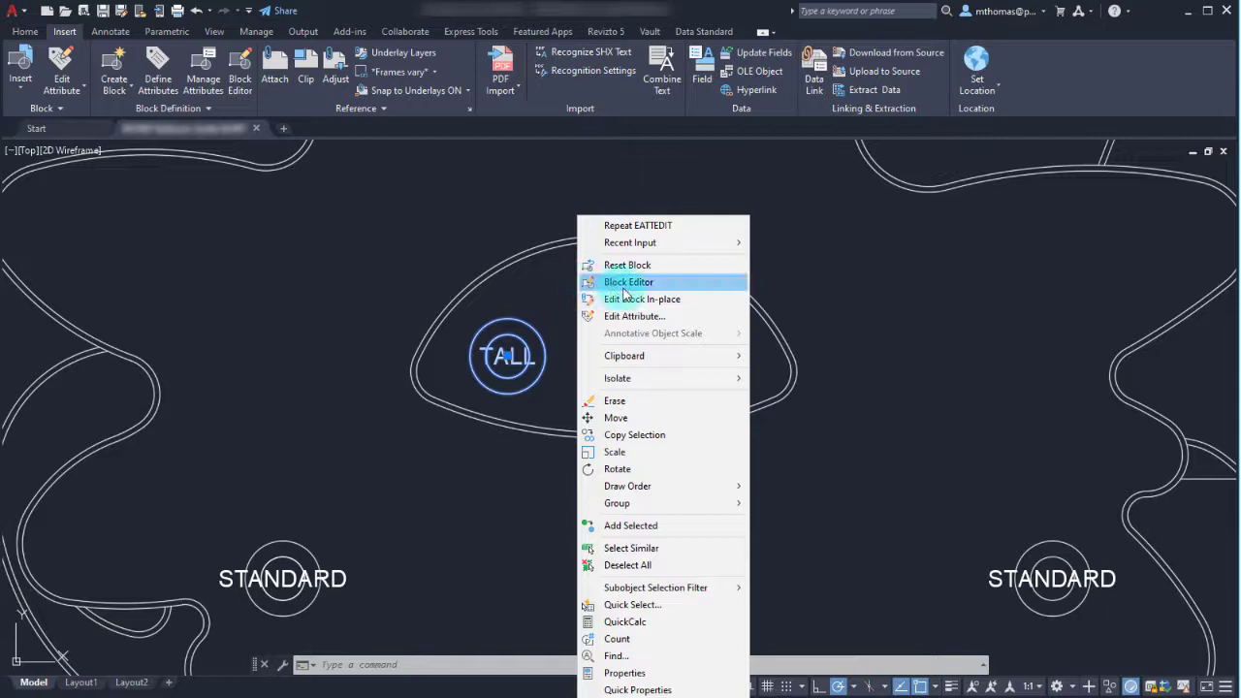
mouse_move(642, 299)
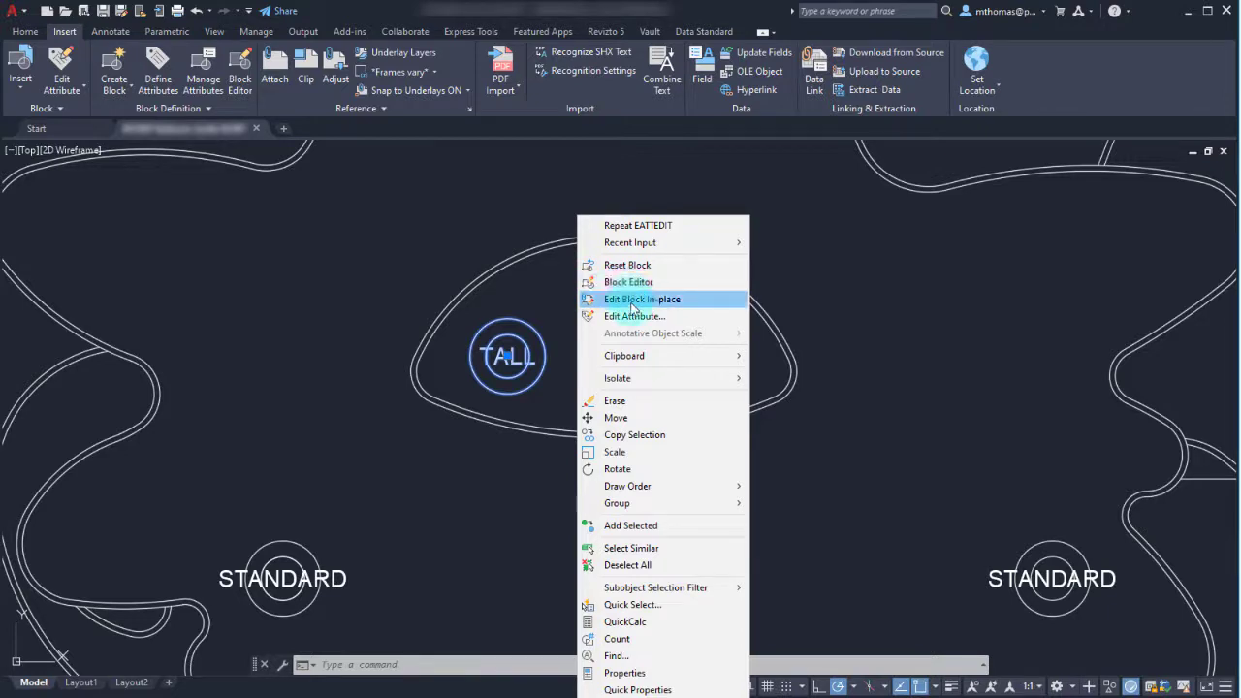
- Edit the CAP reference in place and start a crosshair line at the circle's top
click(642, 299)
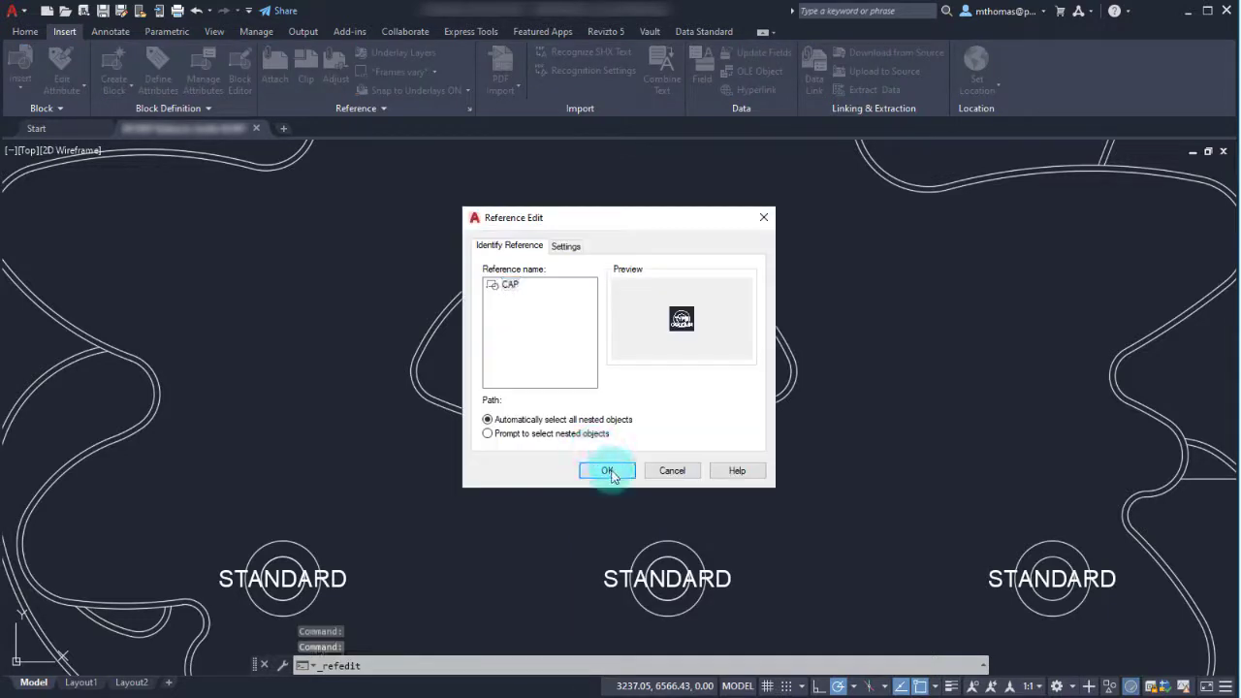
click(608, 472)
text(L)
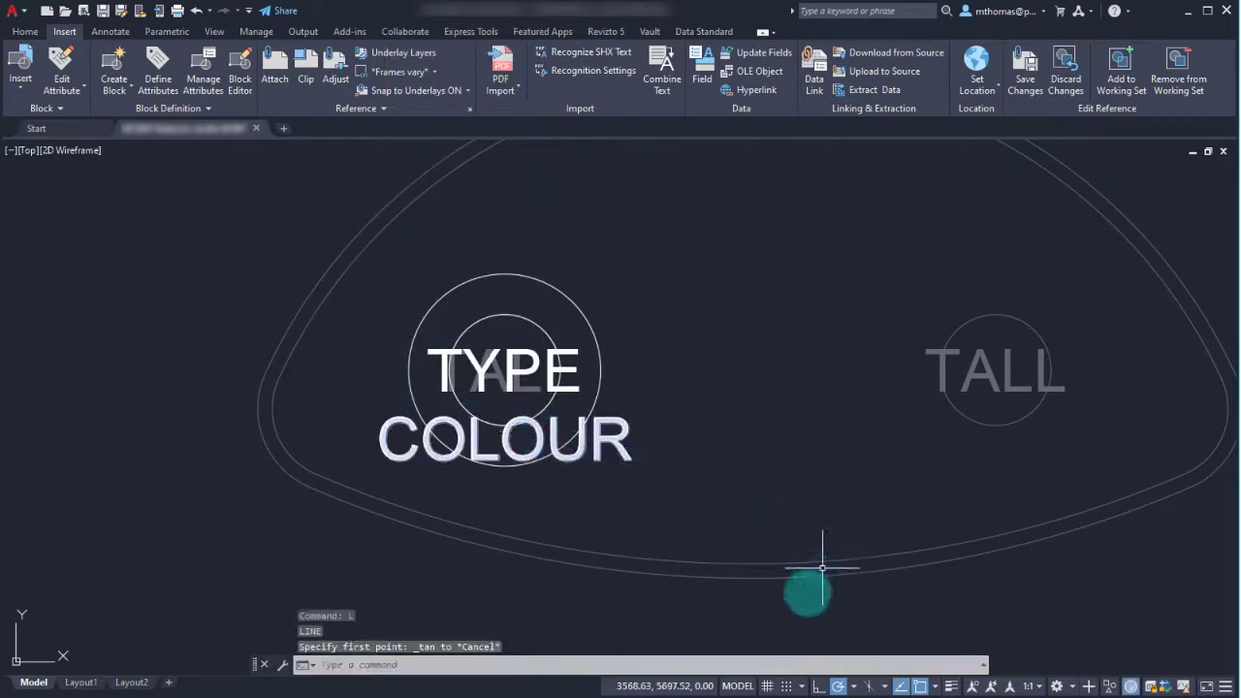
right_click(818, 566)
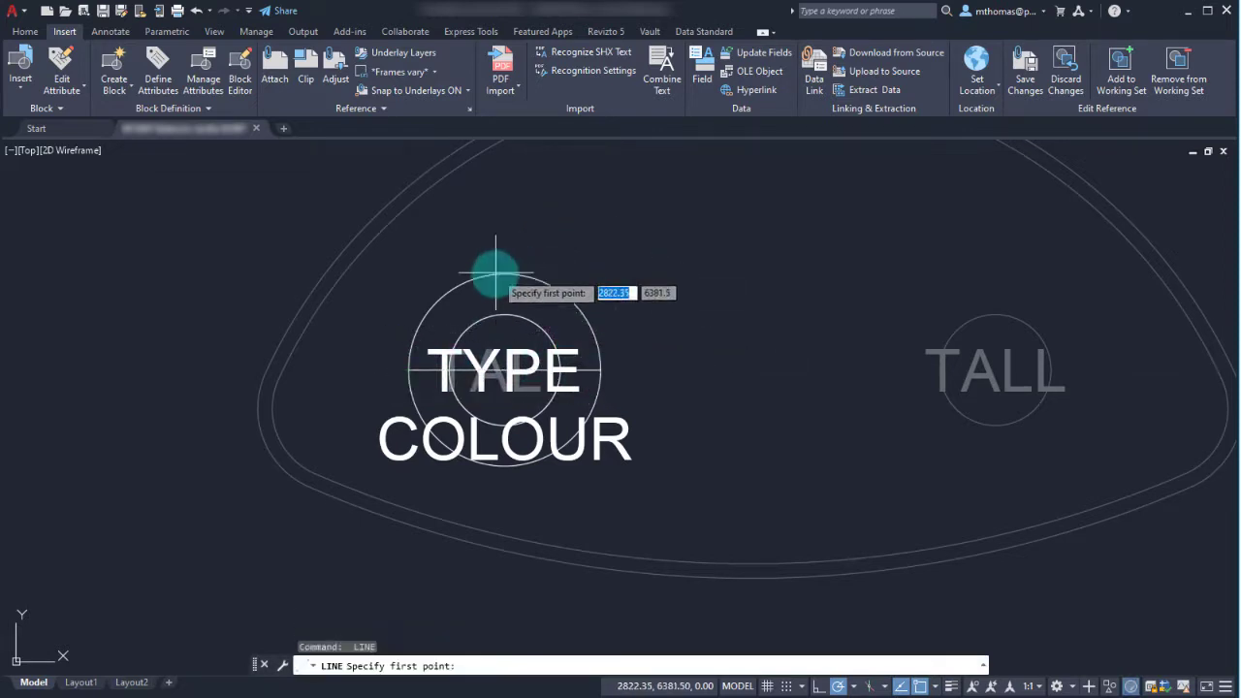
click(496, 276)
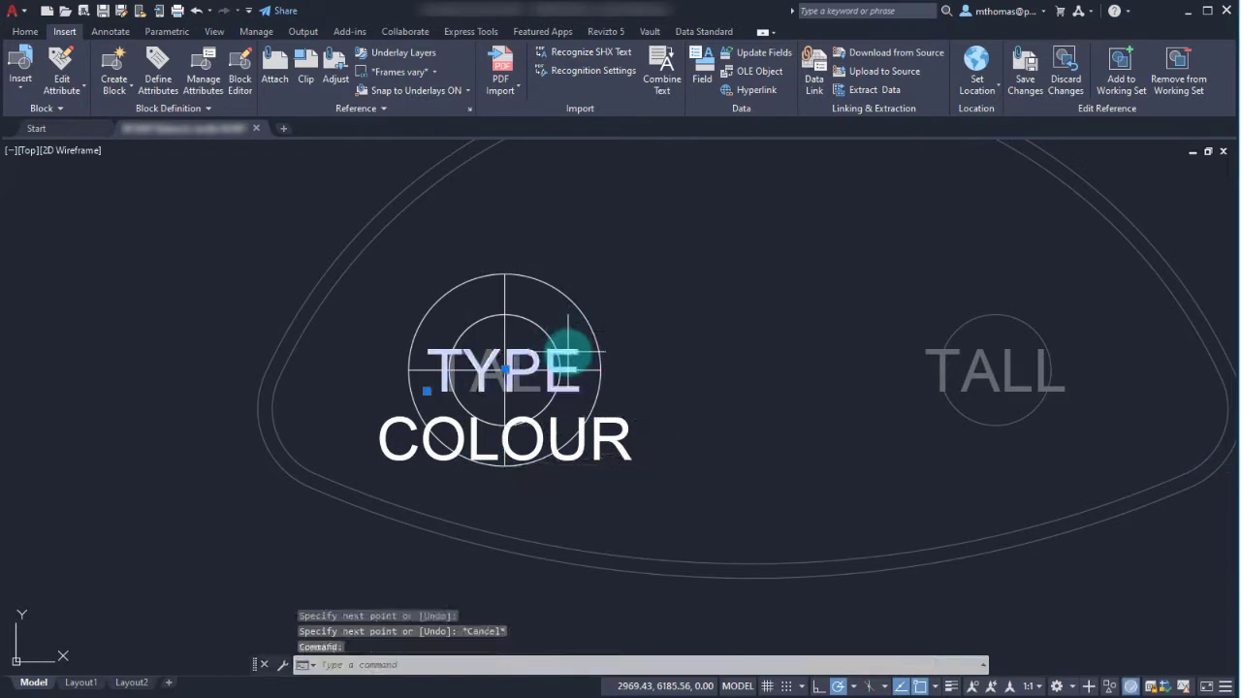
mouse_move(669, 621)
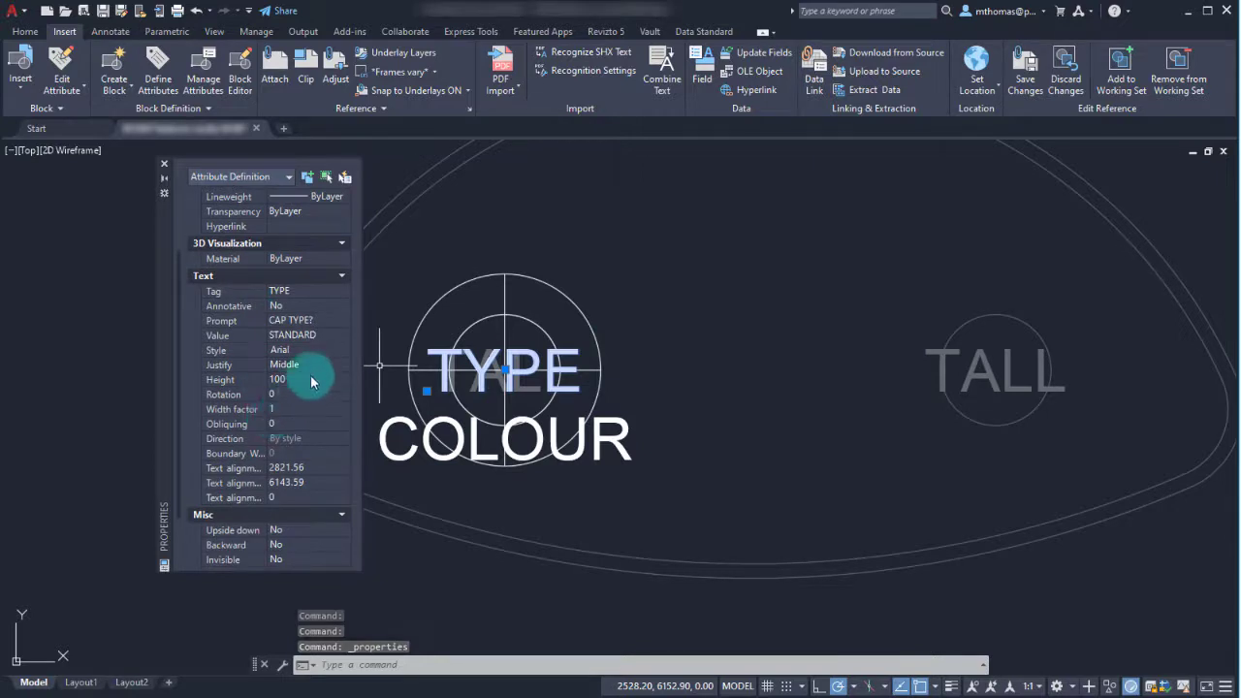
- Set the TYPE attribute's Invisible property to Yes and save the in-place reference changes
scroll(down, 3)
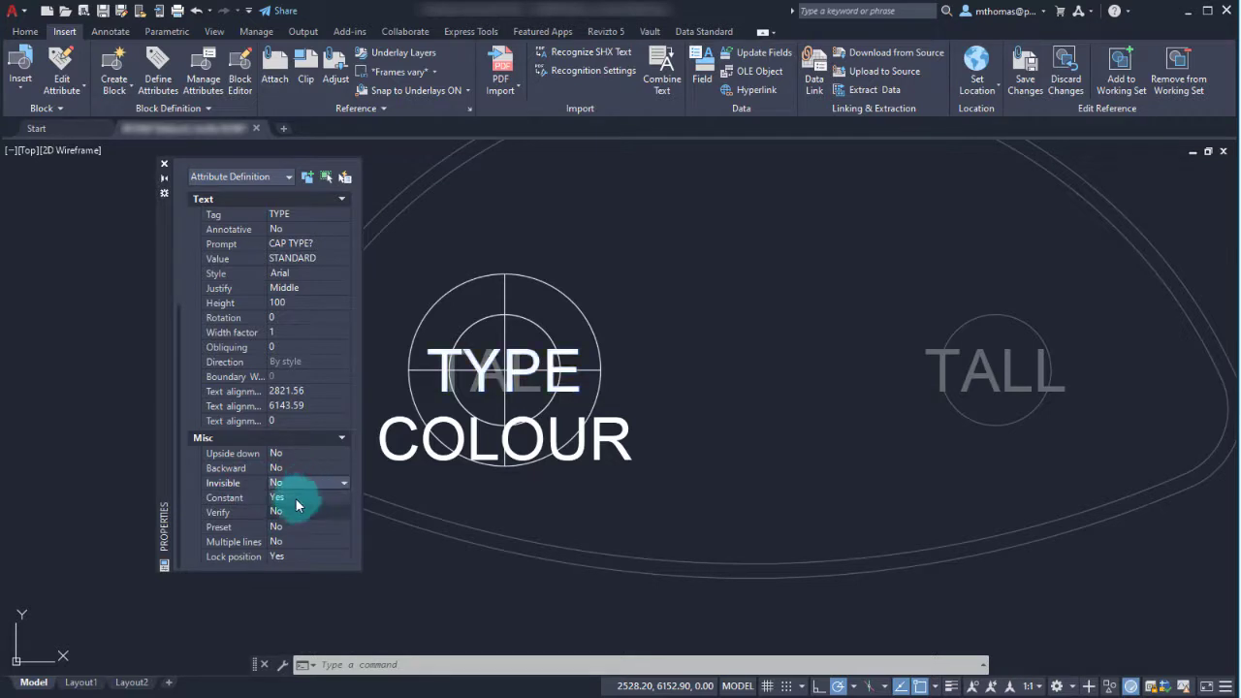
click(163, 163)
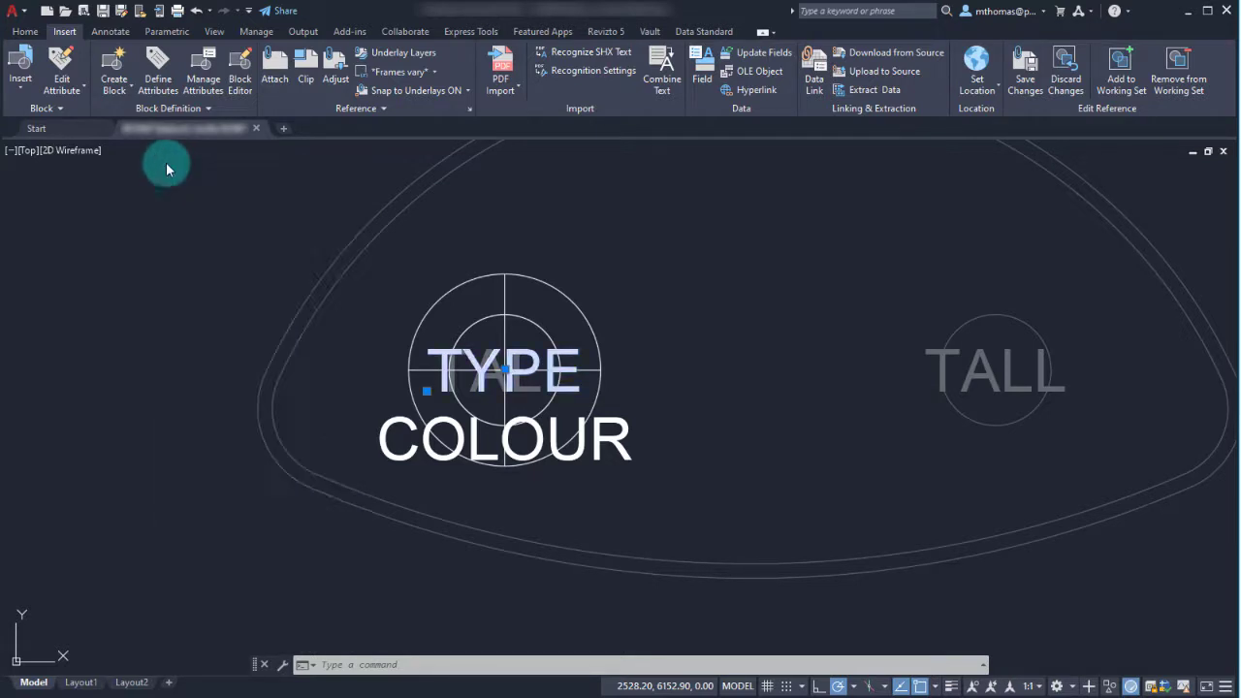
mouse_move(636, 232)
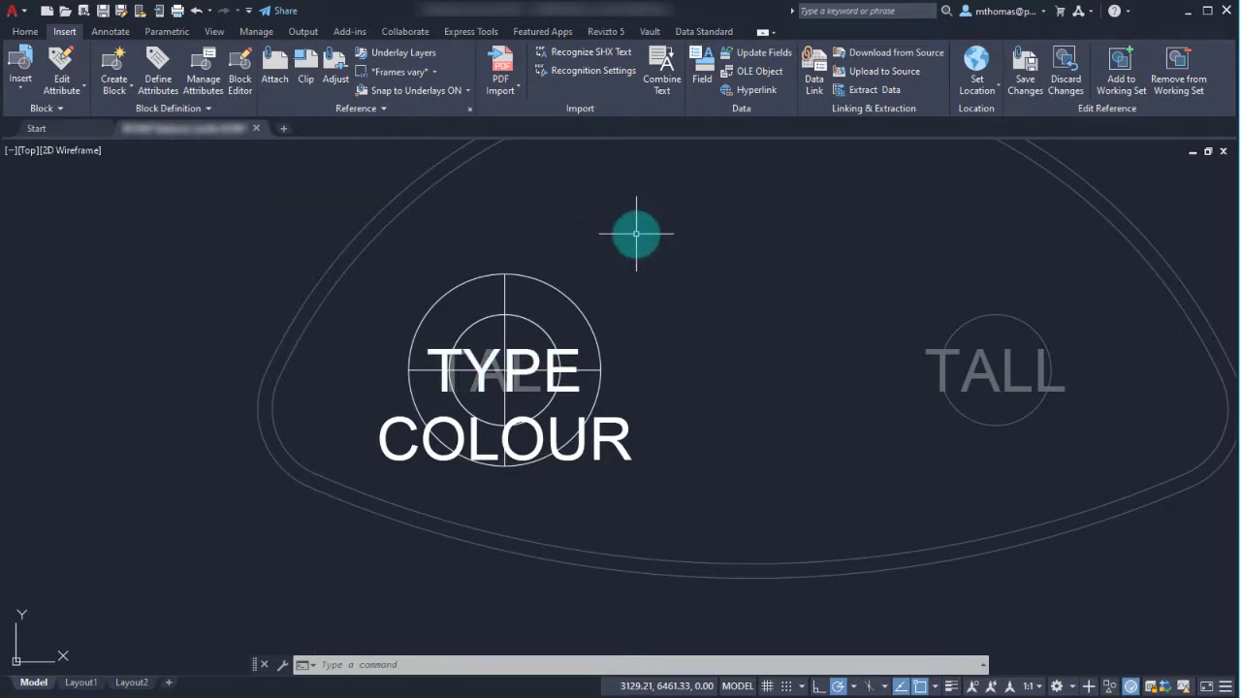
mouse_move(628, 262)
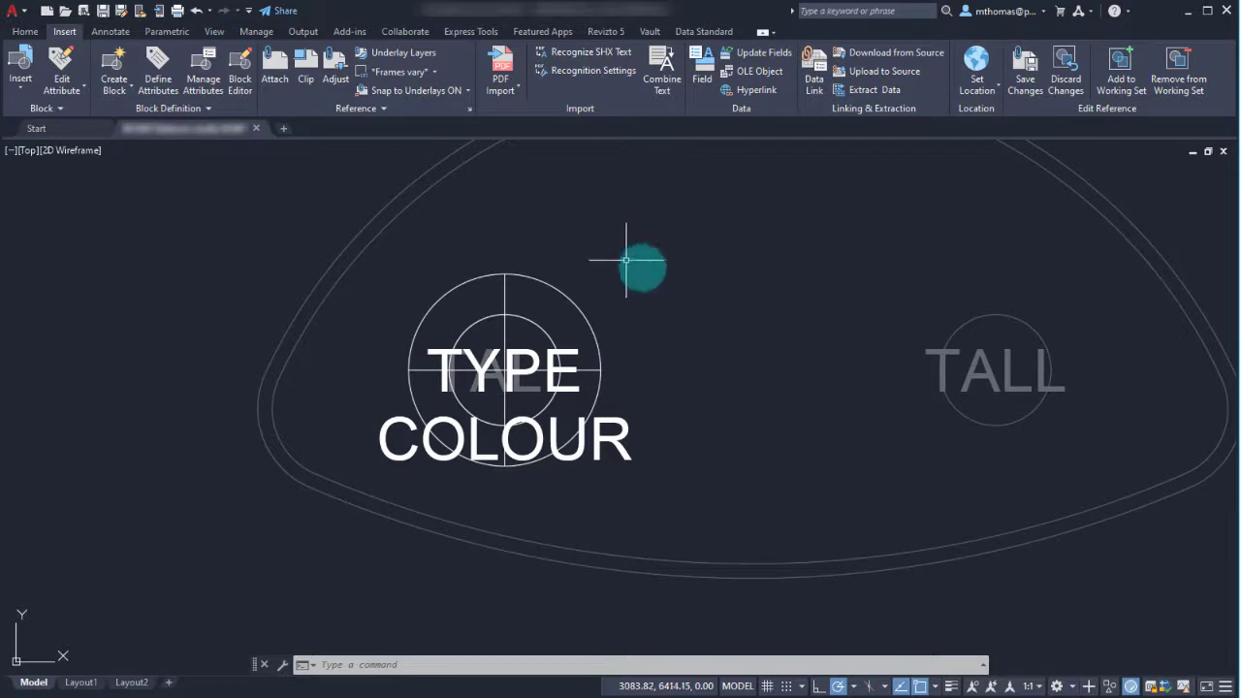
mouse_move(811, 309)
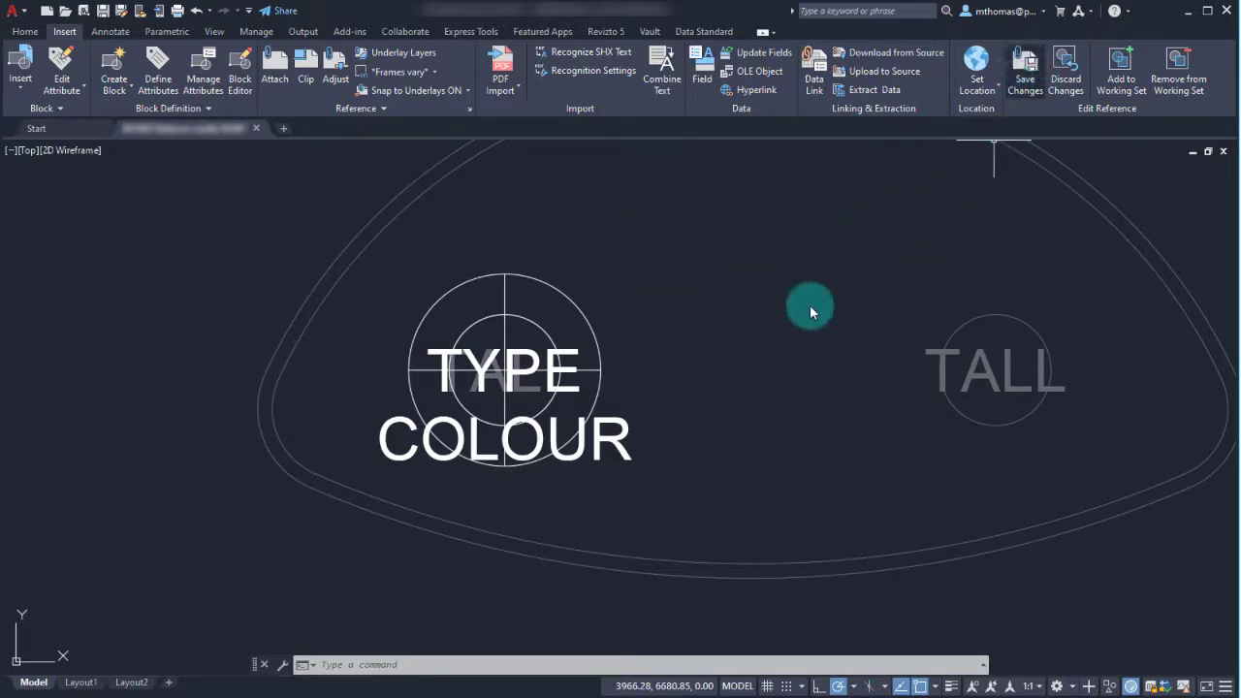
click(1025, 70)
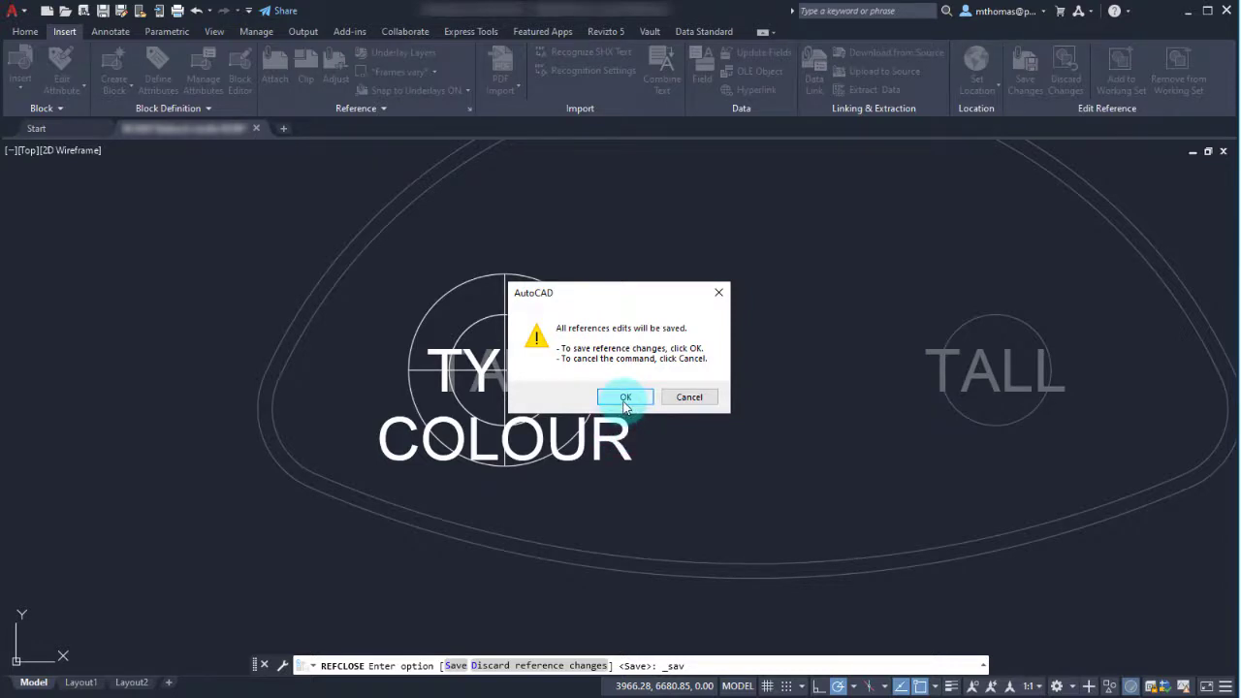
click(625, 398)
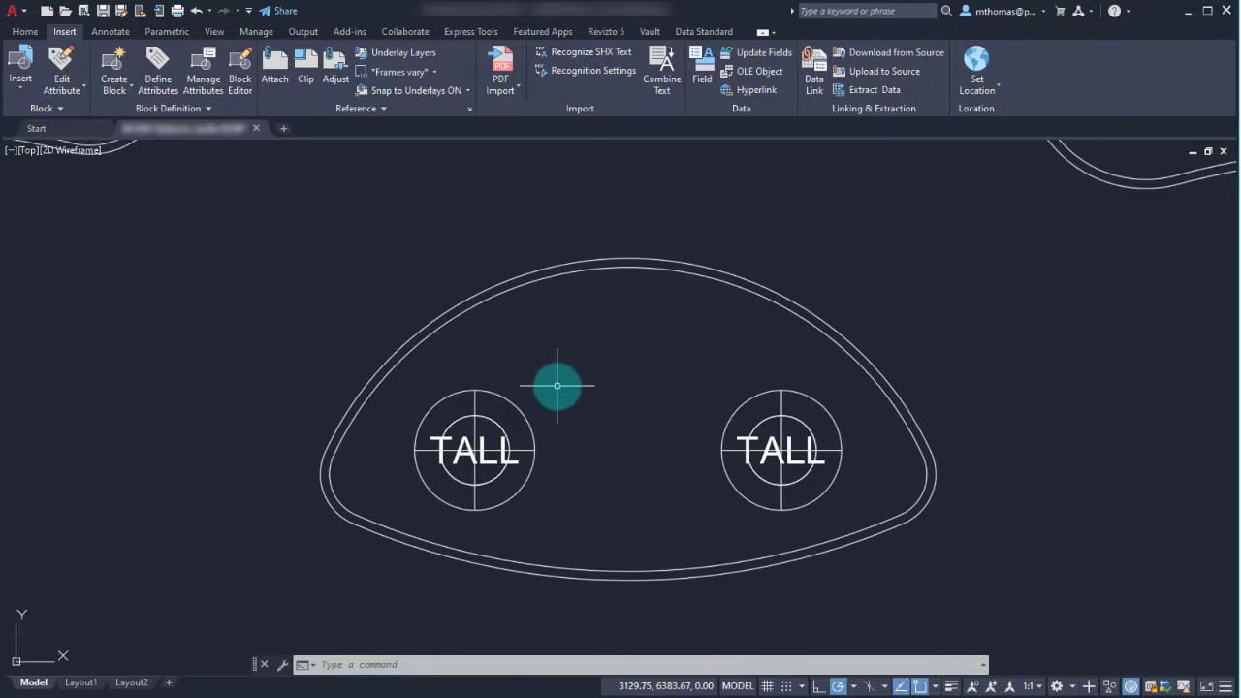
mouse_move(539, 366)
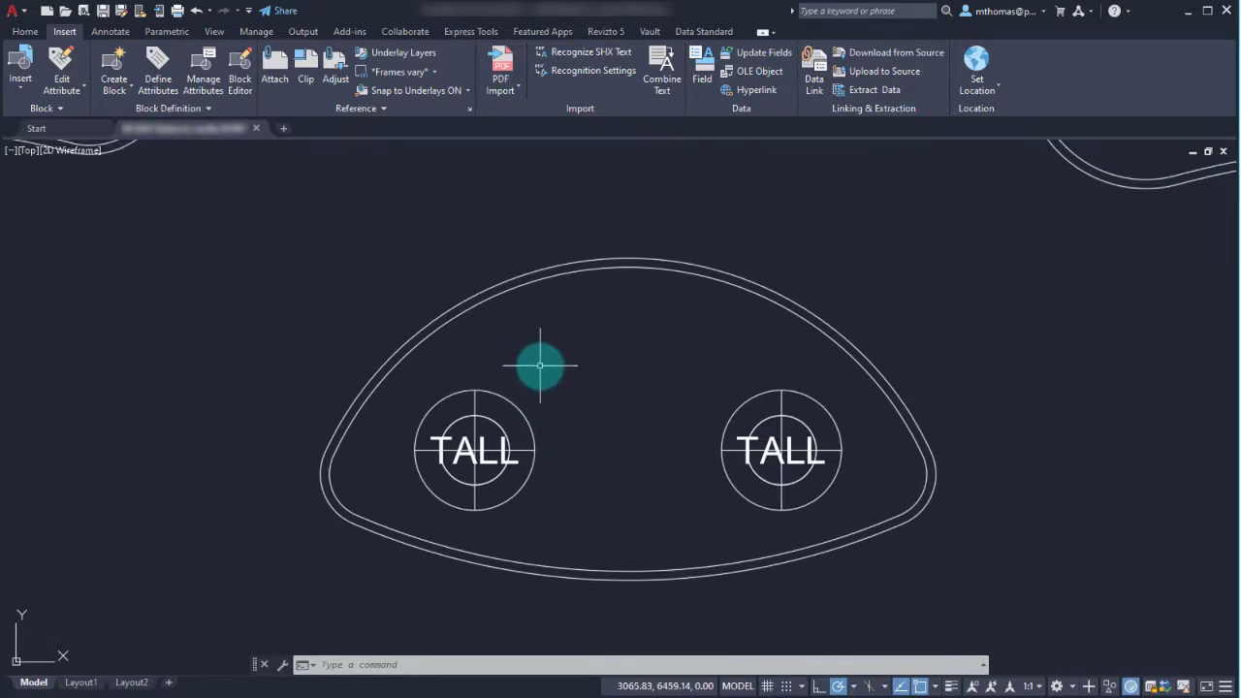
mouse_move(237, 146)
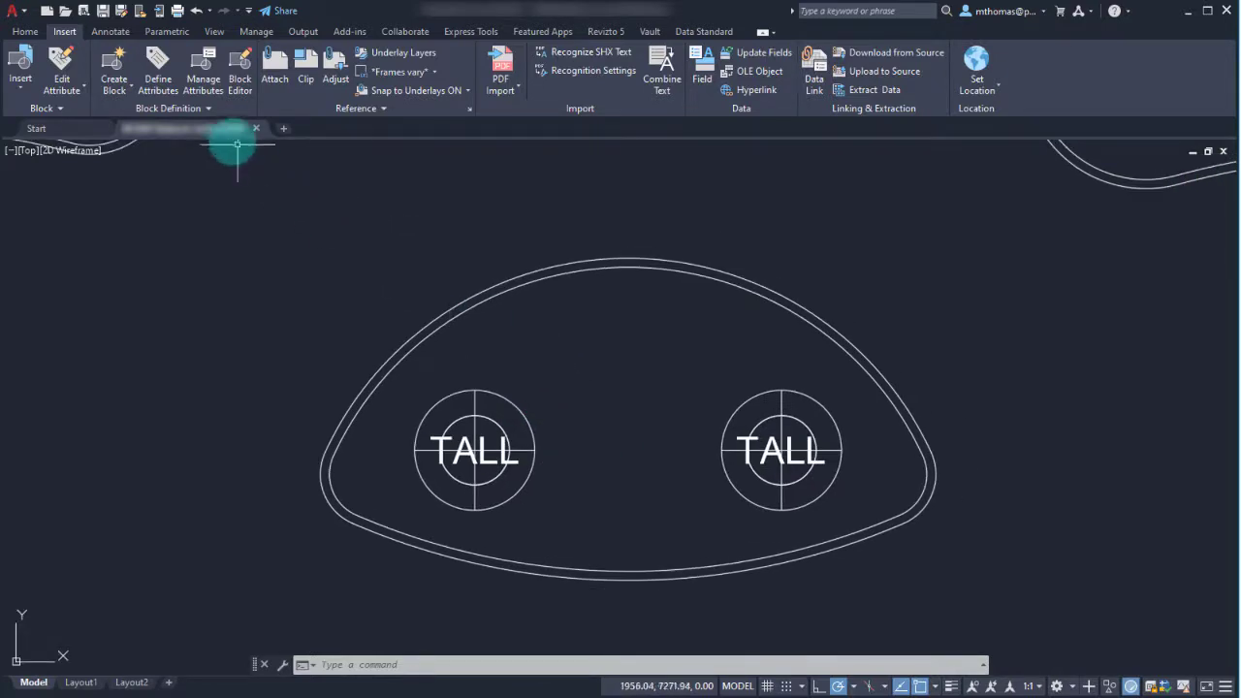
- Run Synchronize from Manage Attributes on a picked CAP block, removing the TALL labels
click(202, 69)
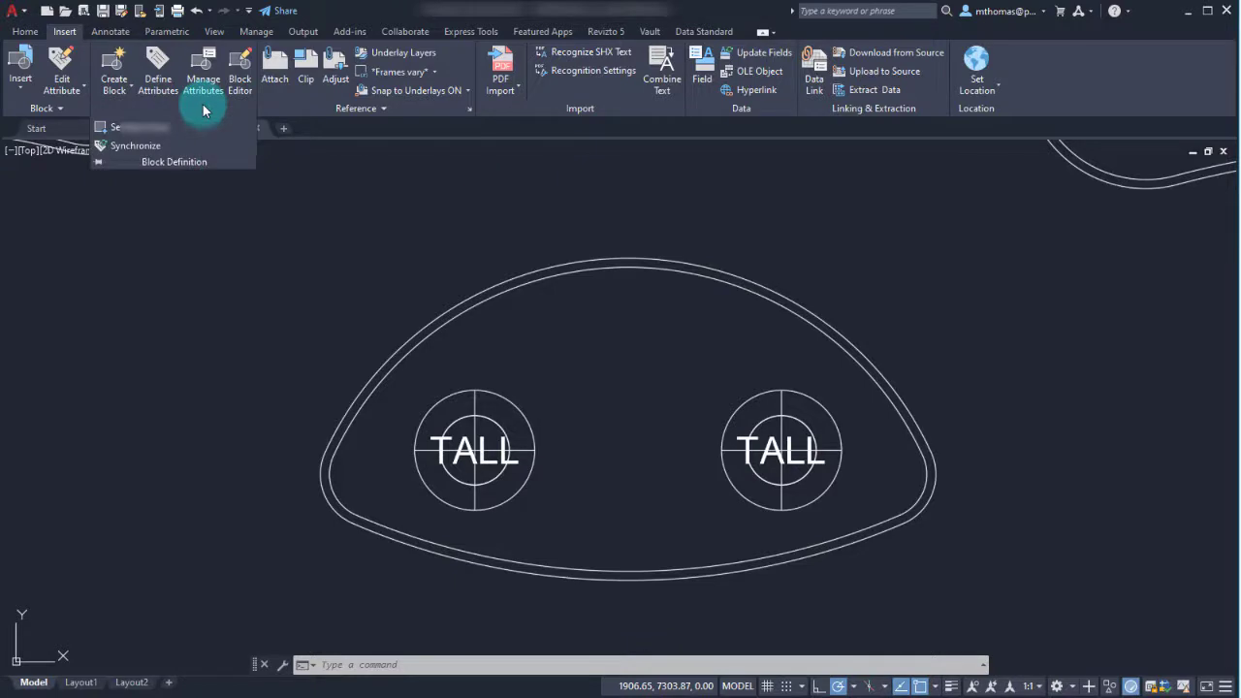
mouse_move(136, 145)
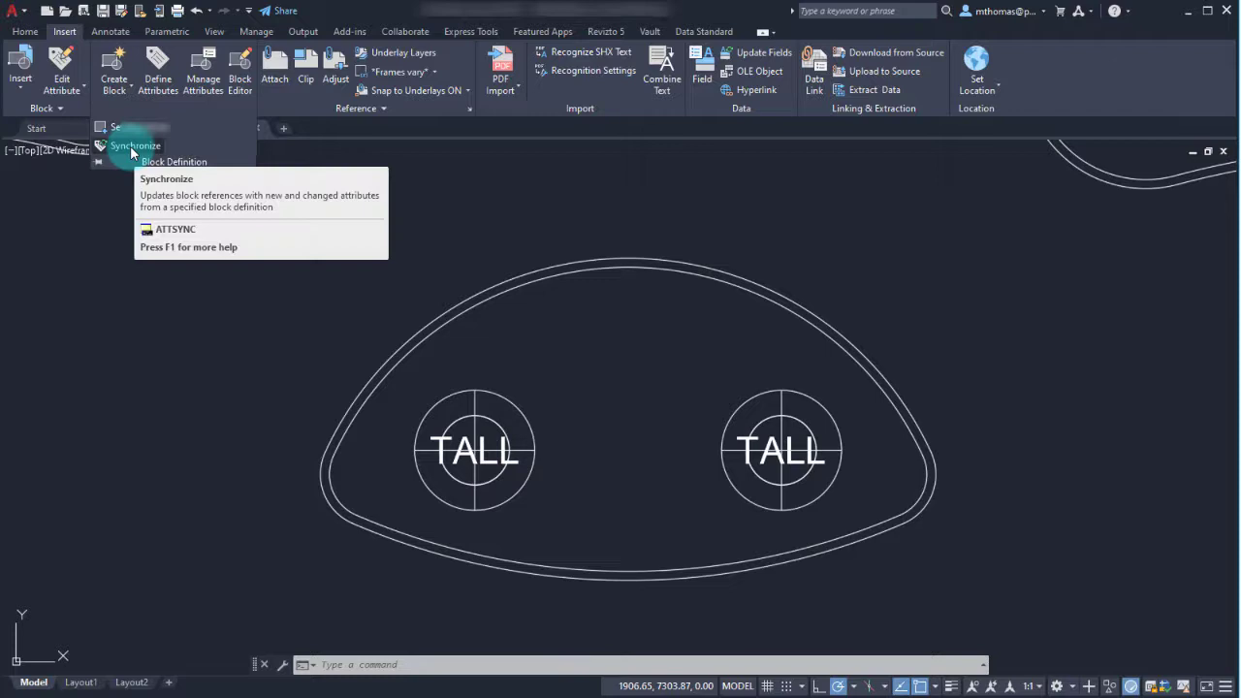
click(135, 146)
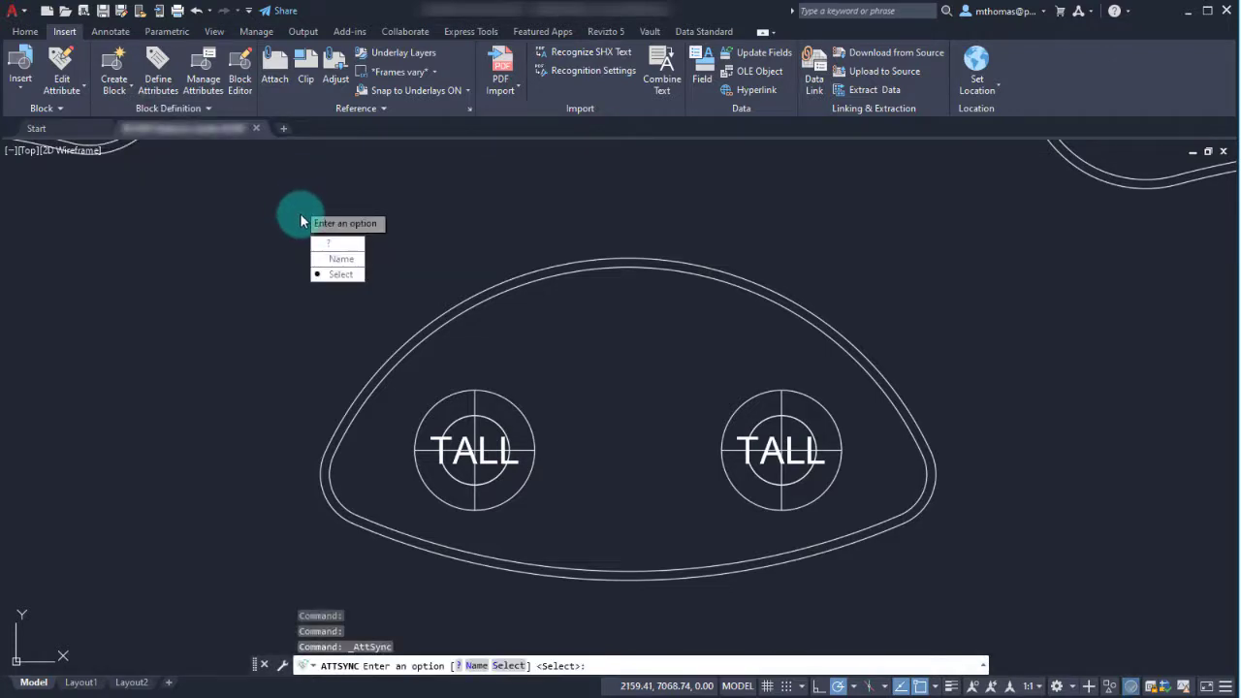
click(341, 273)
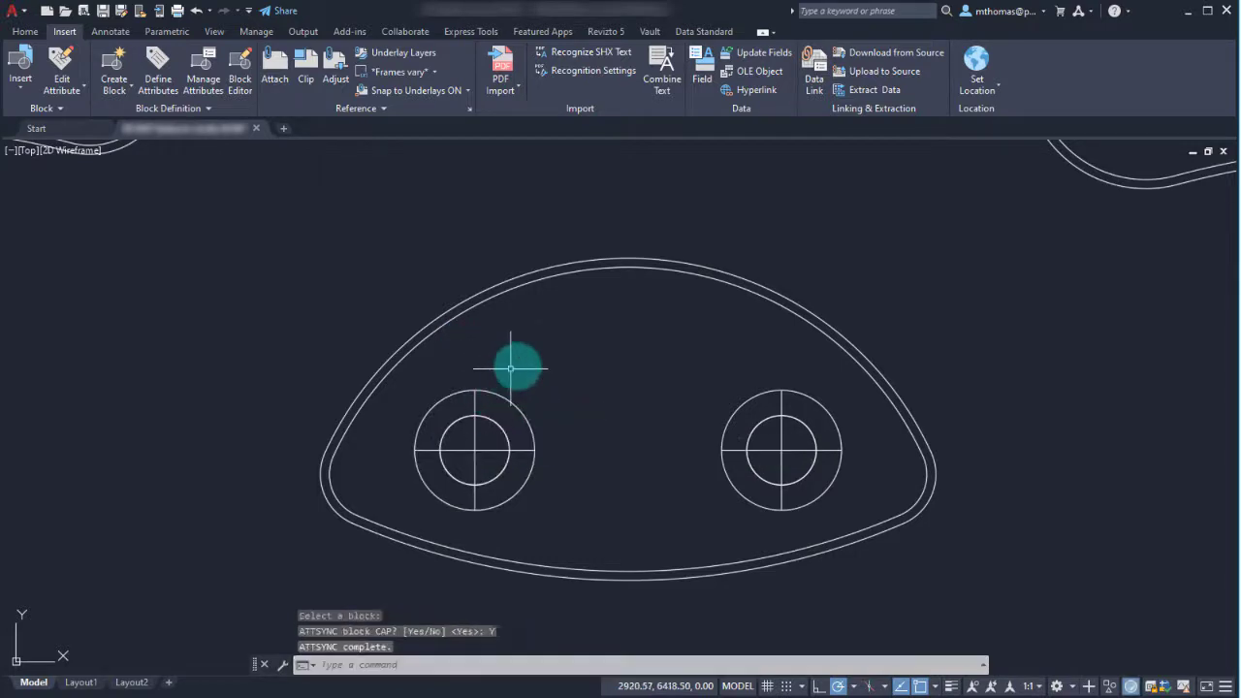
mouse_move(611, 347)
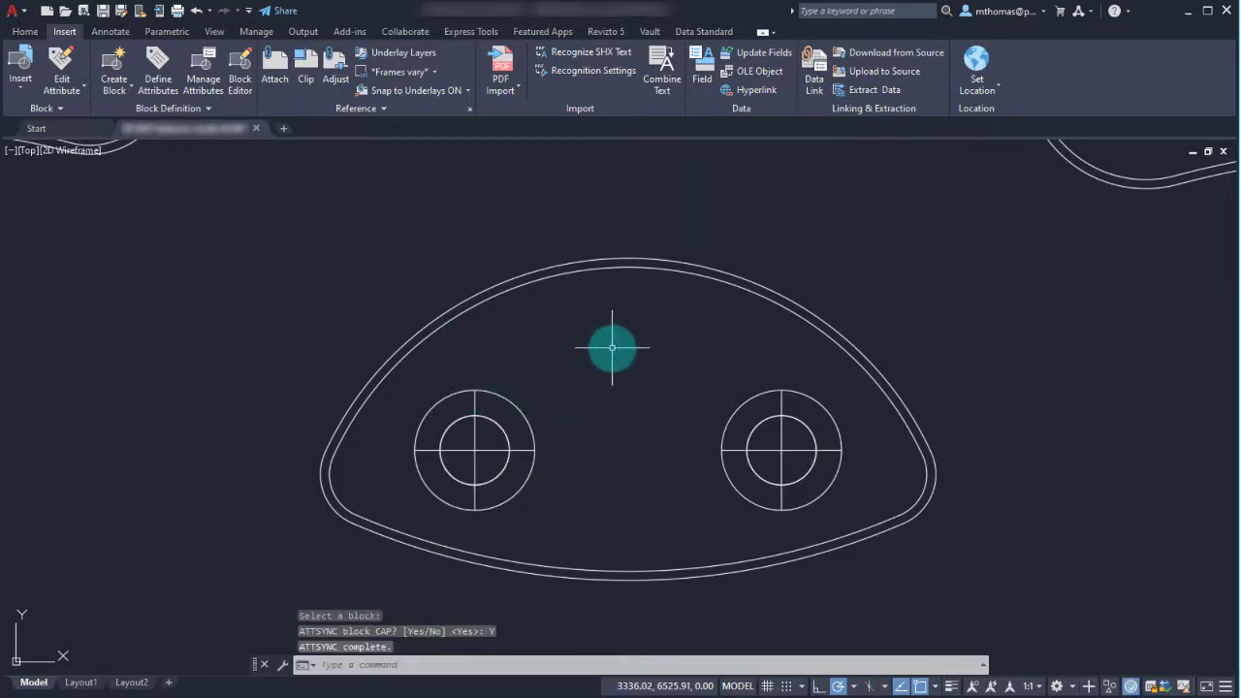